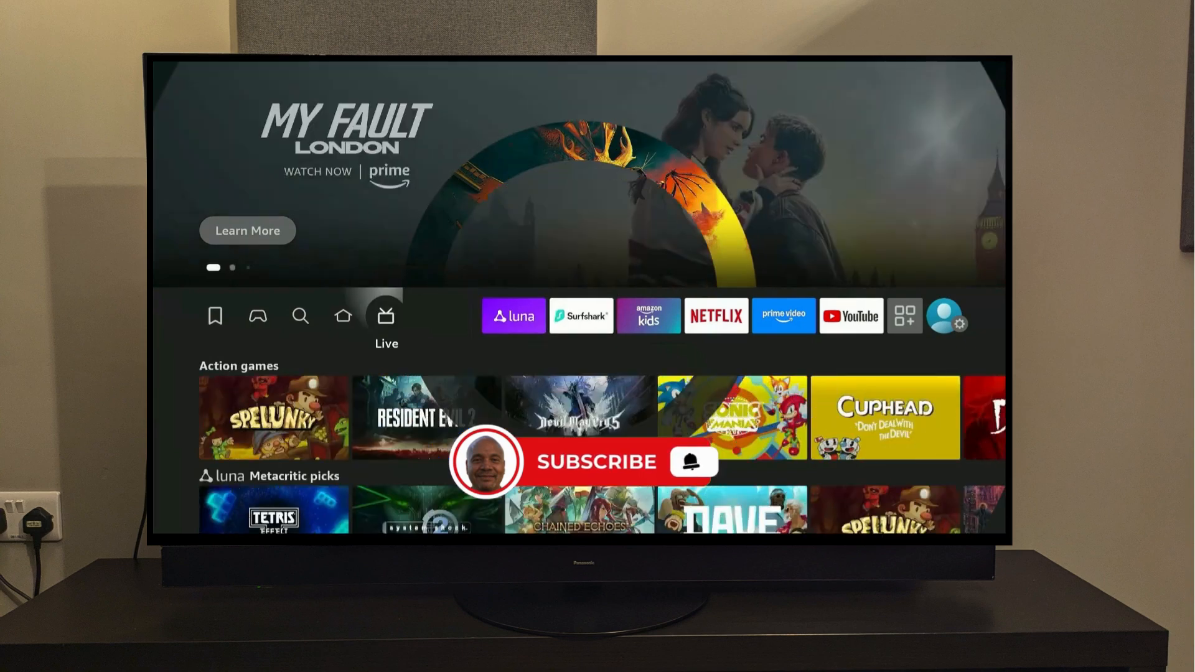
Step: Search for 'D', pick the Downloader suggestion and download it from its store page
{"action": "left_click", "coordinate": [300, 314]}
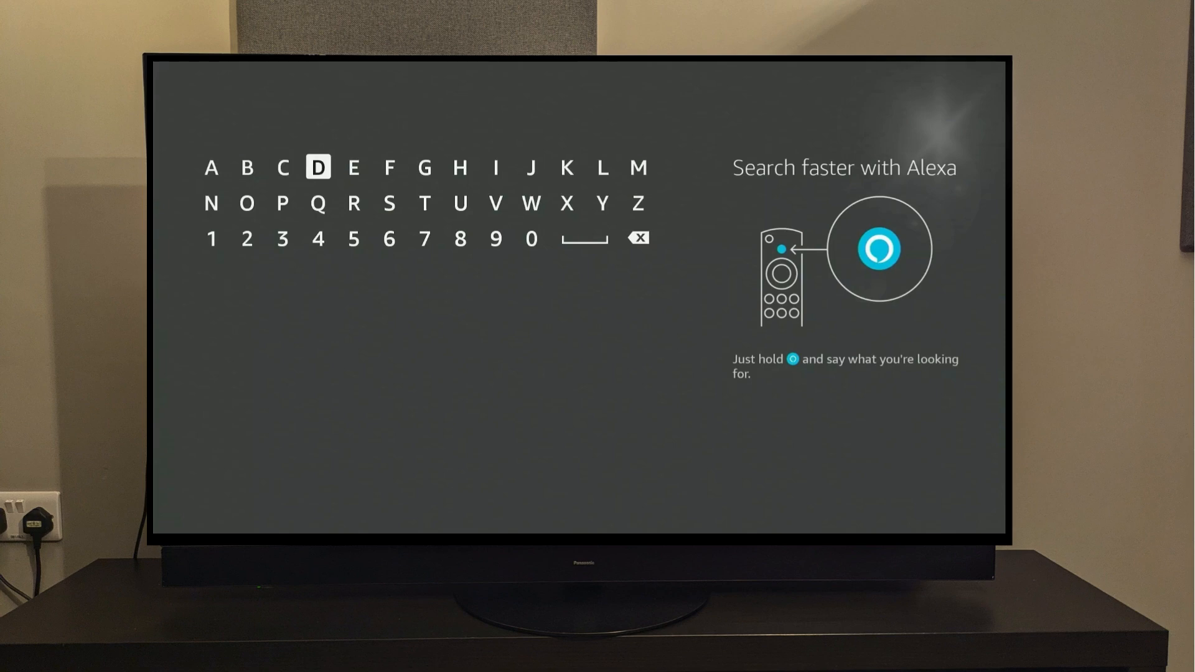
{"action": "left_click", "coordinate": [317, 167]}
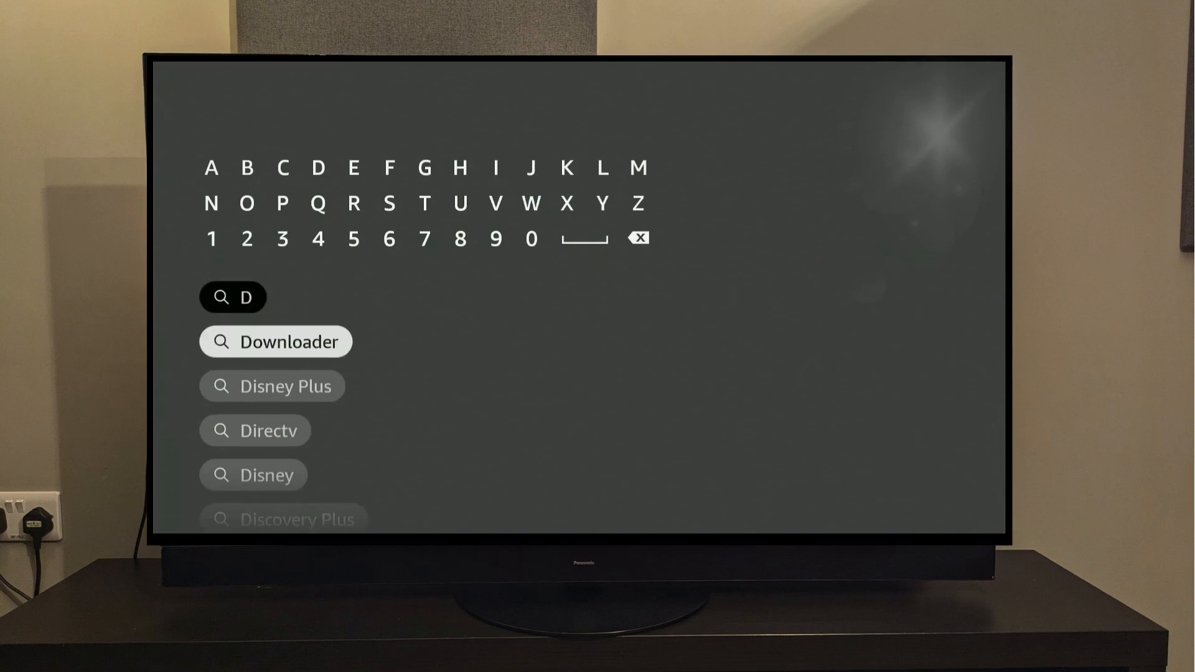
{"action": "left_click", "coordinate": [277, 341]}
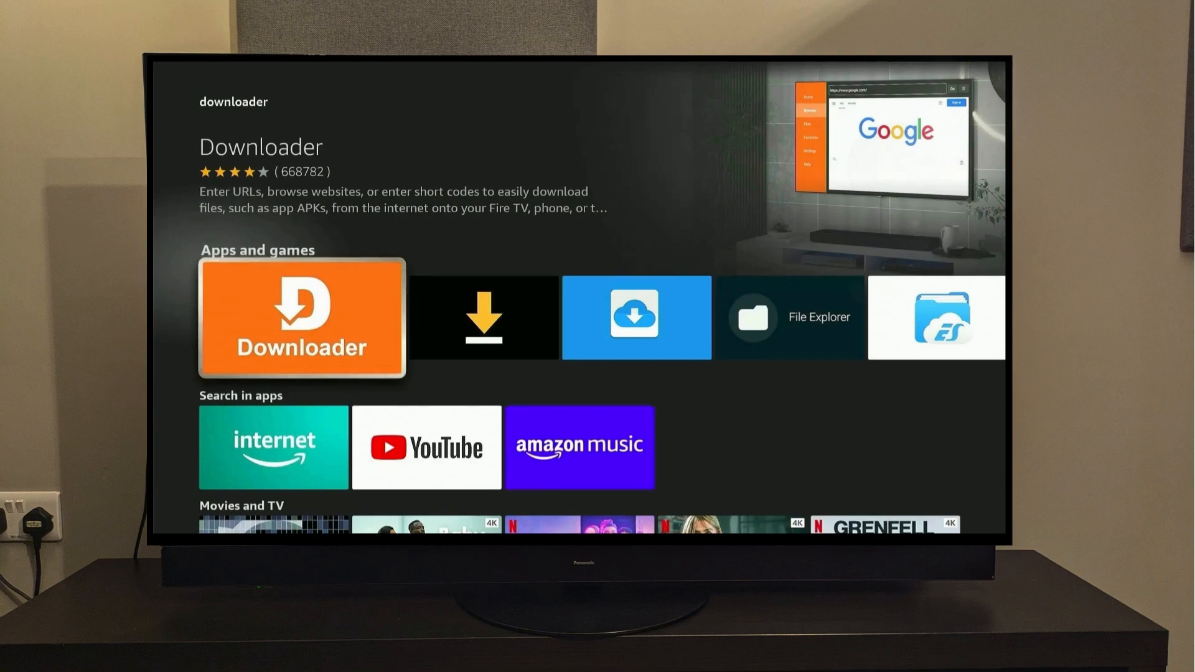
{"action": "left_click", "coordinate": [301, 318]}
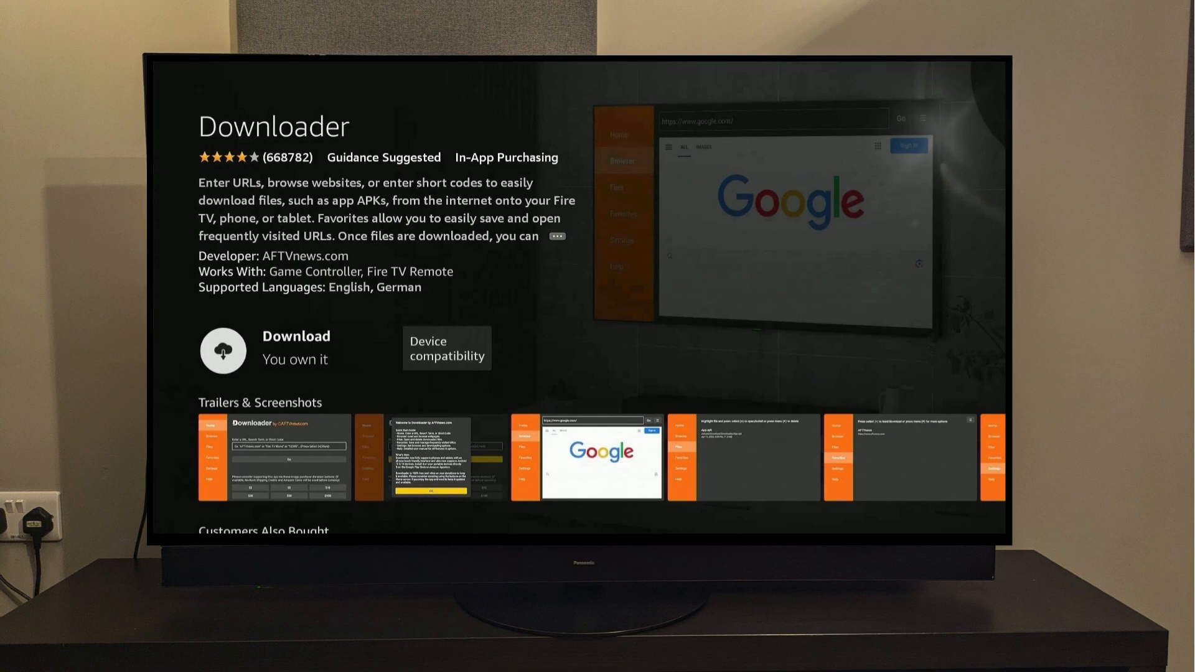
{"action": "left_click", "coordinate": [223, 351]}
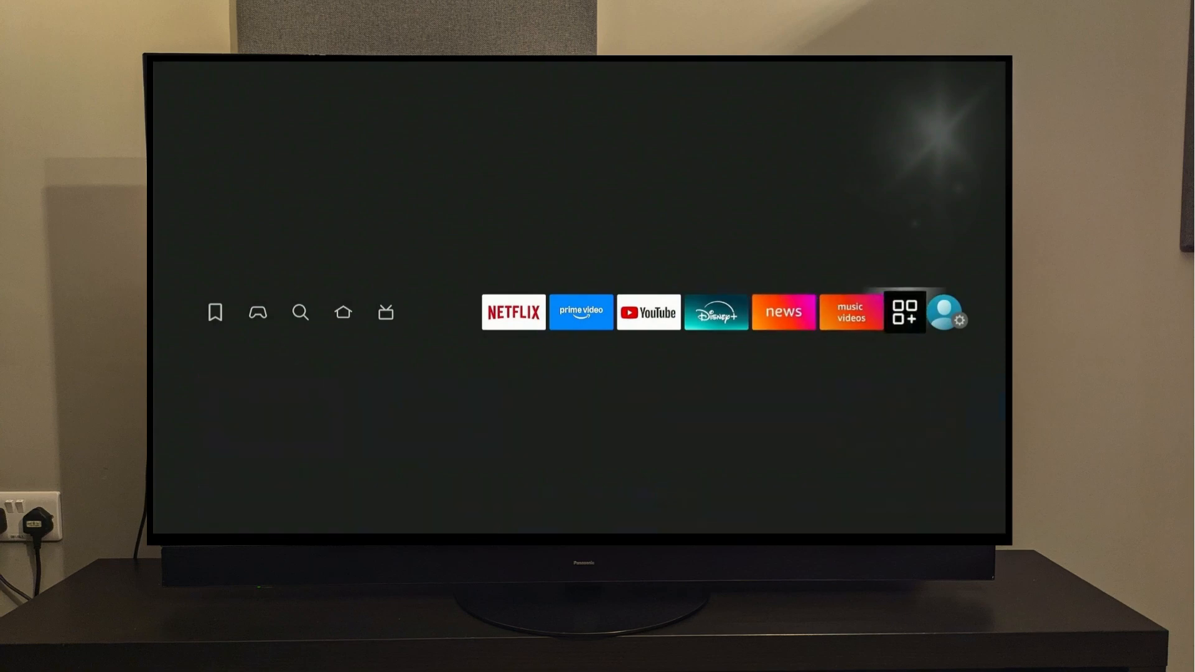
Step: Unlock Developer options by repeatedly selecting Fire TV Stick 4K Max under My Fire TV > About
{"action": "left_click", "coordinate": [948, 311]}
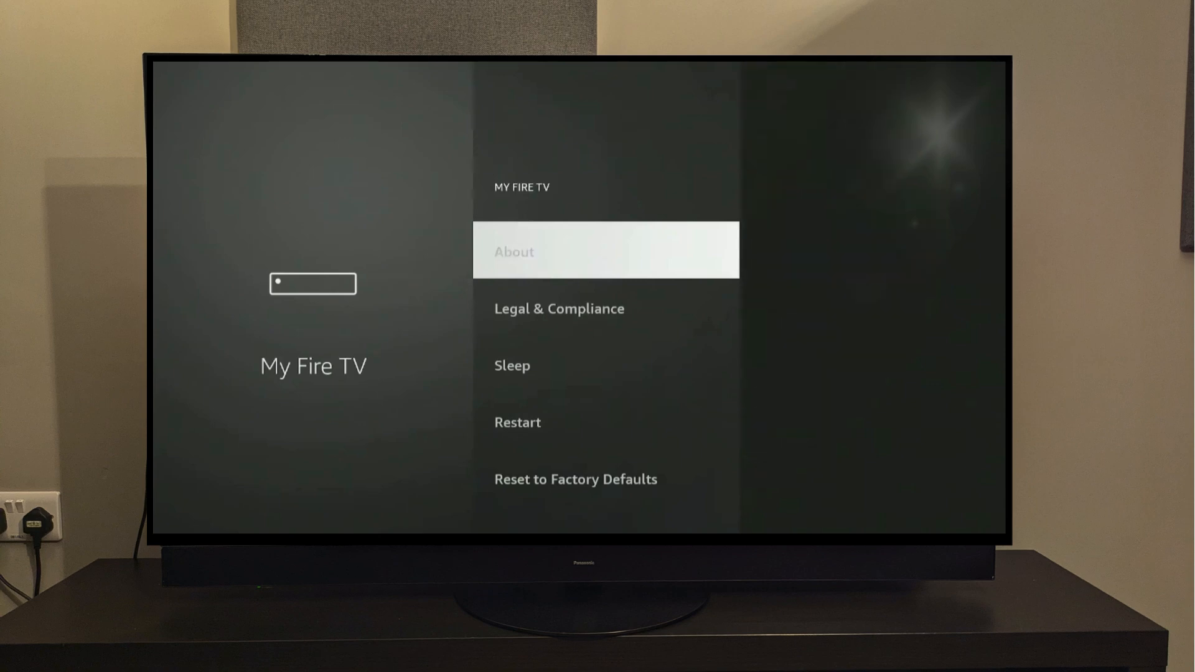
{"action": "left_click", "coordinate": [606, 250]}
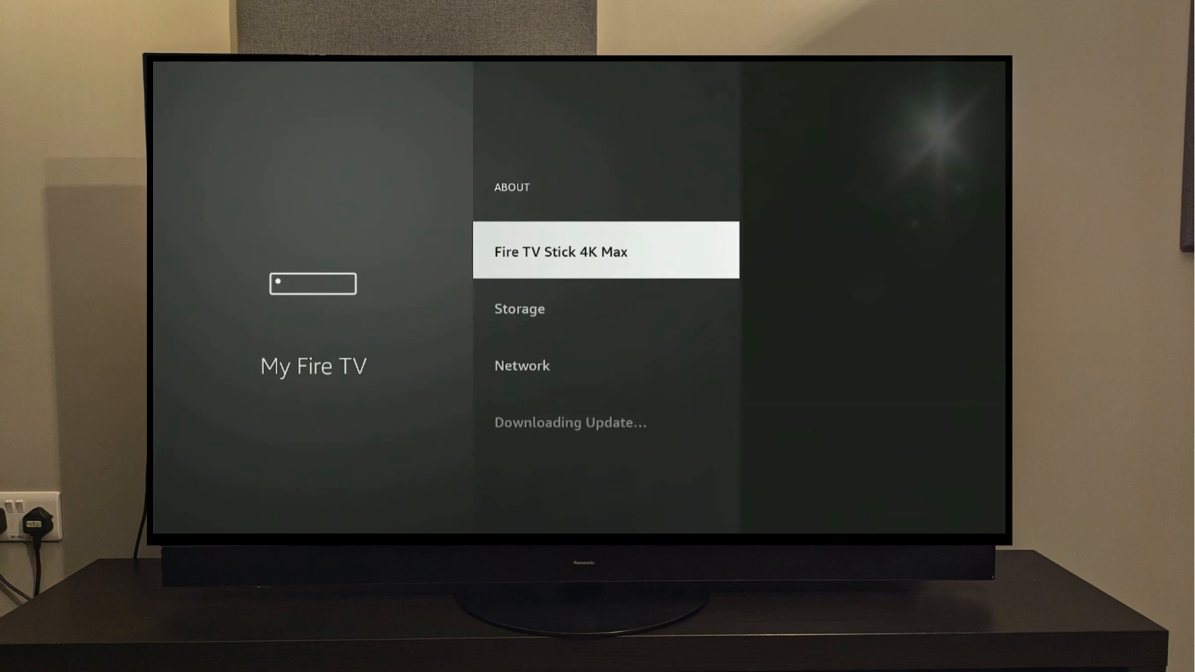
{"action": "left_click", "coordinate": [605, 251]}
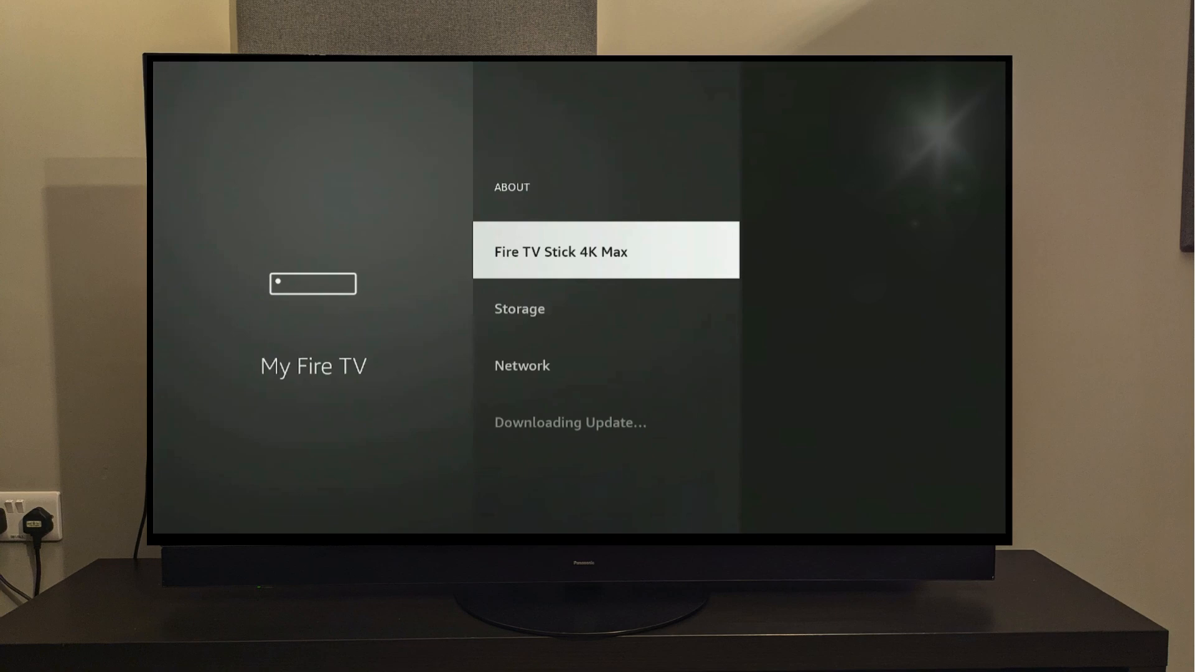
{"action": "key", "text": "Back"}
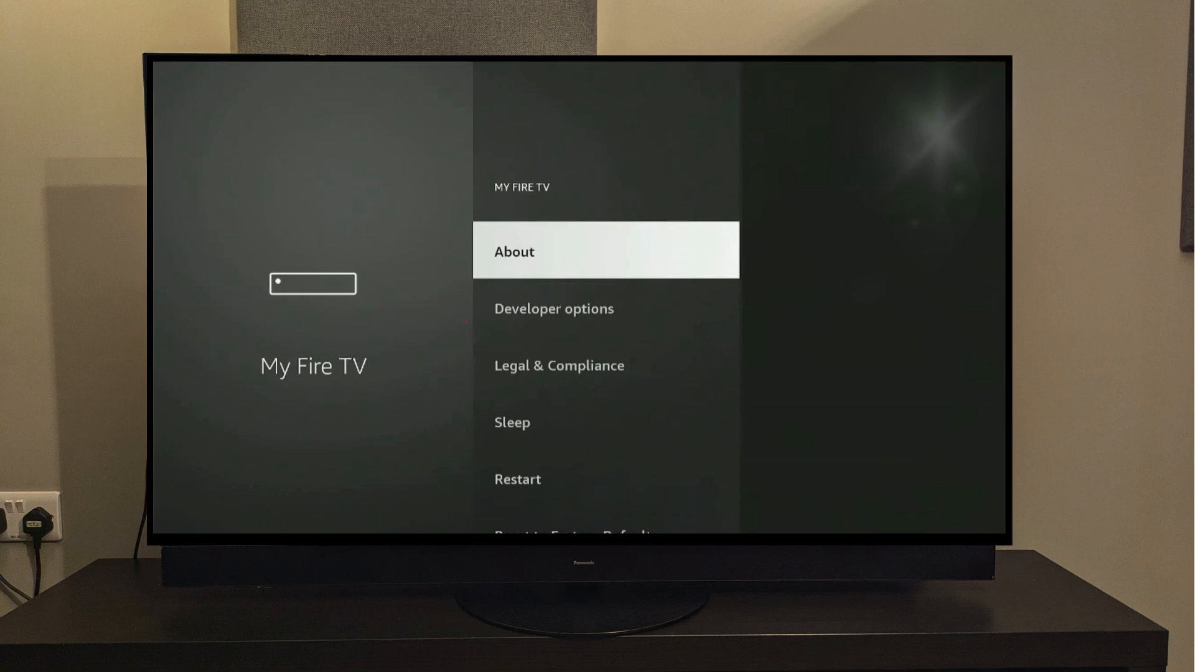
Step: In Developer options, switch Install unknown apps ON for Downloader
{"action": "key", "text": "Down"}
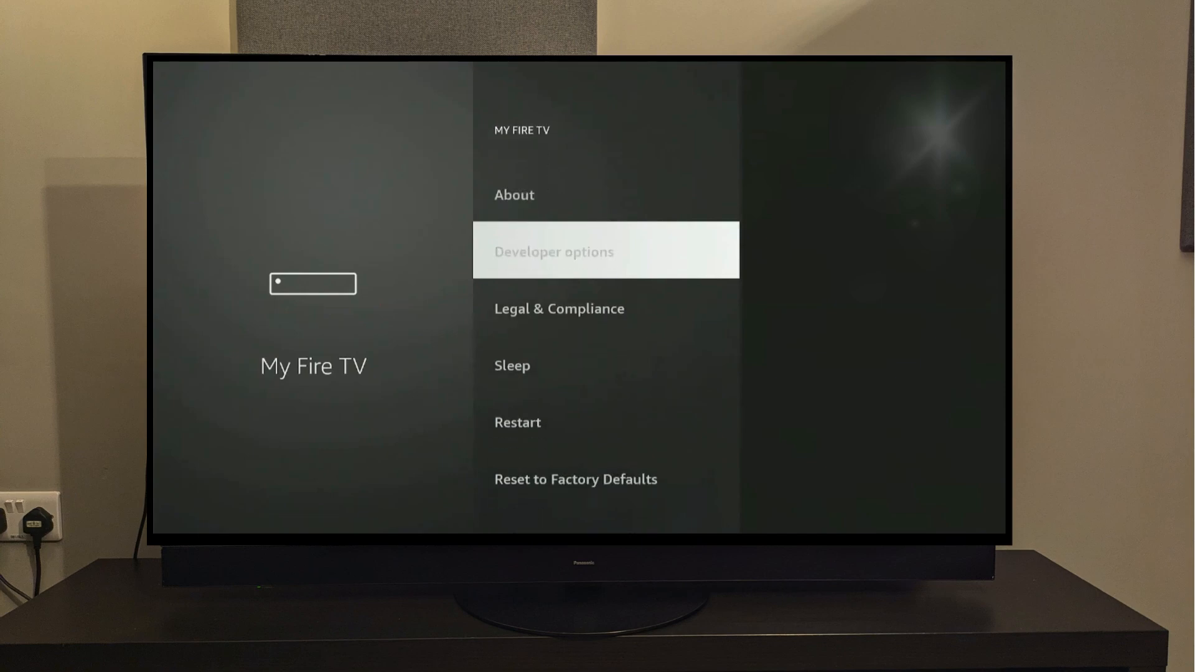
{"action": "left_click", "coordinate": [605, 250]}
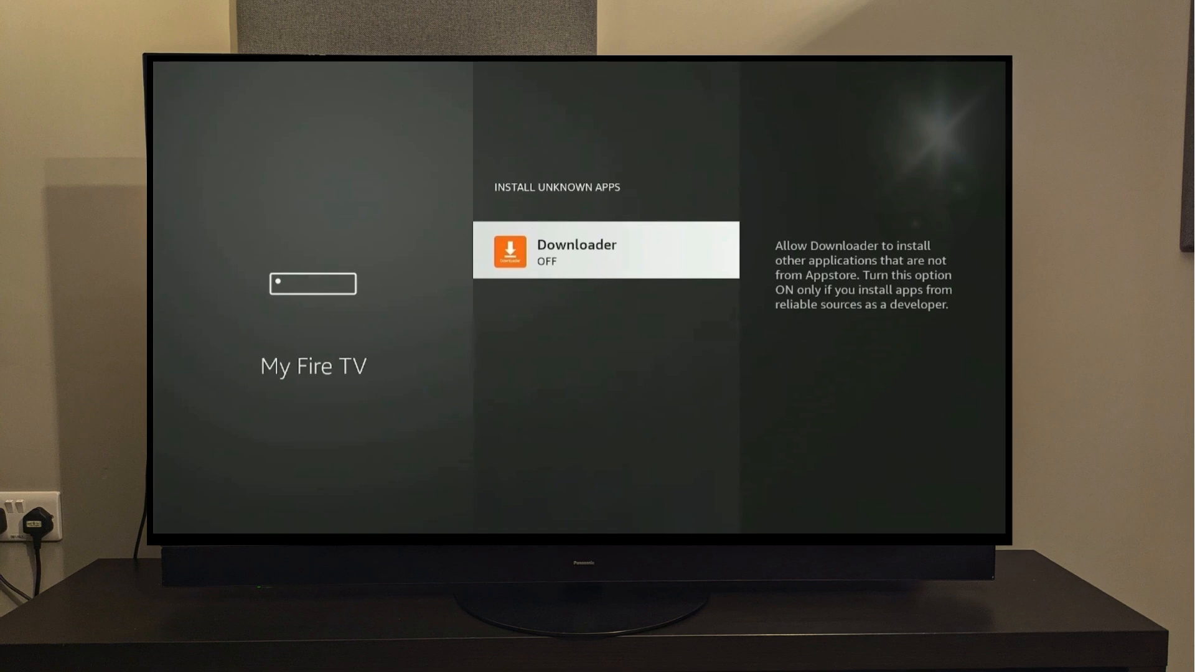
{"action": "left_click", "coordinate": [605, 249]}
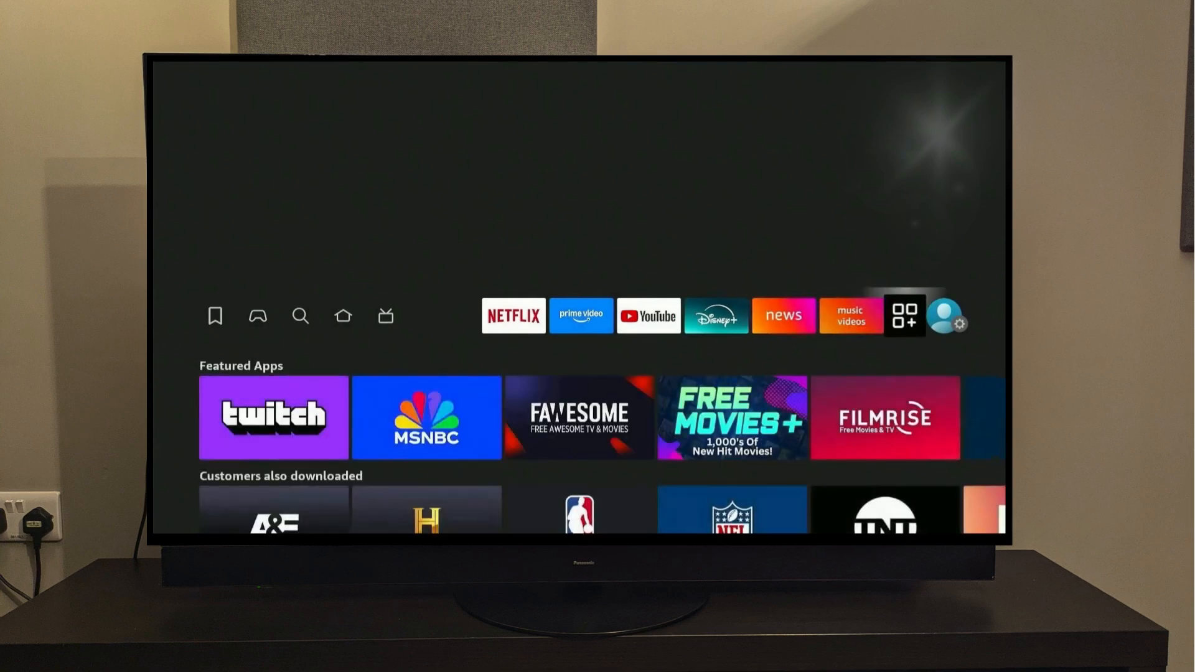
Step: Launch Downloader from the Apps grid and allow its storage permission
{"action": "left_click", "coordinate": [905, 315]}
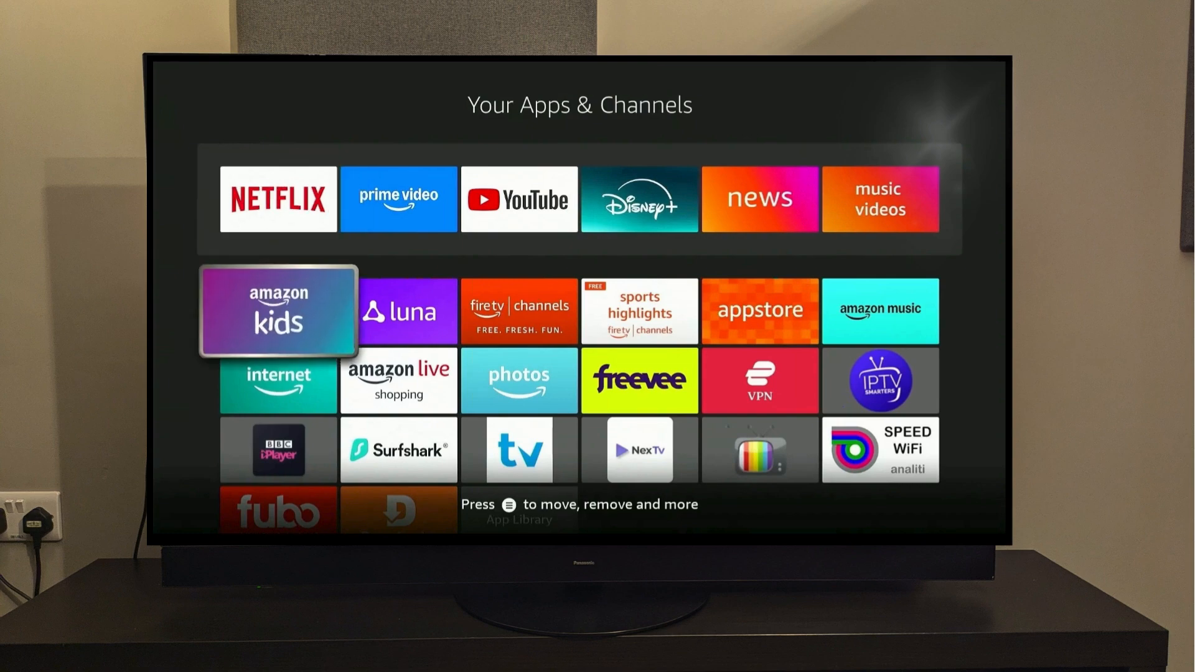
{"action": "scroll", "scroll_direction": "down", "scroll_amount": 3}
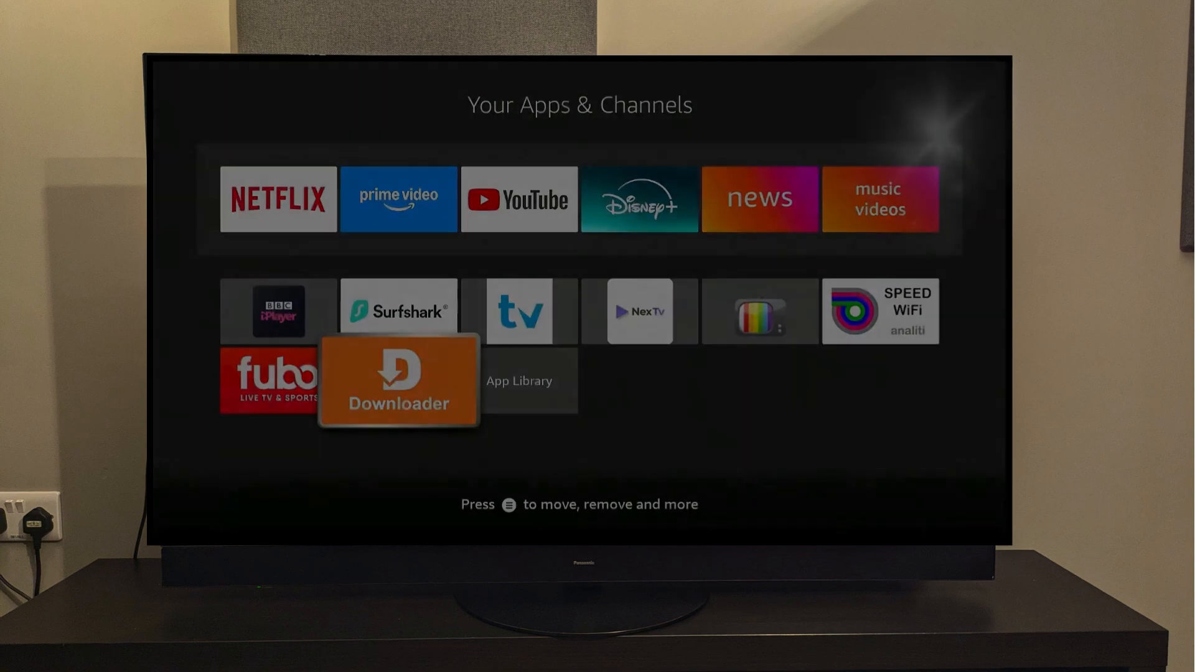
{"action": "left_click", "coordinate": [397, 381]}
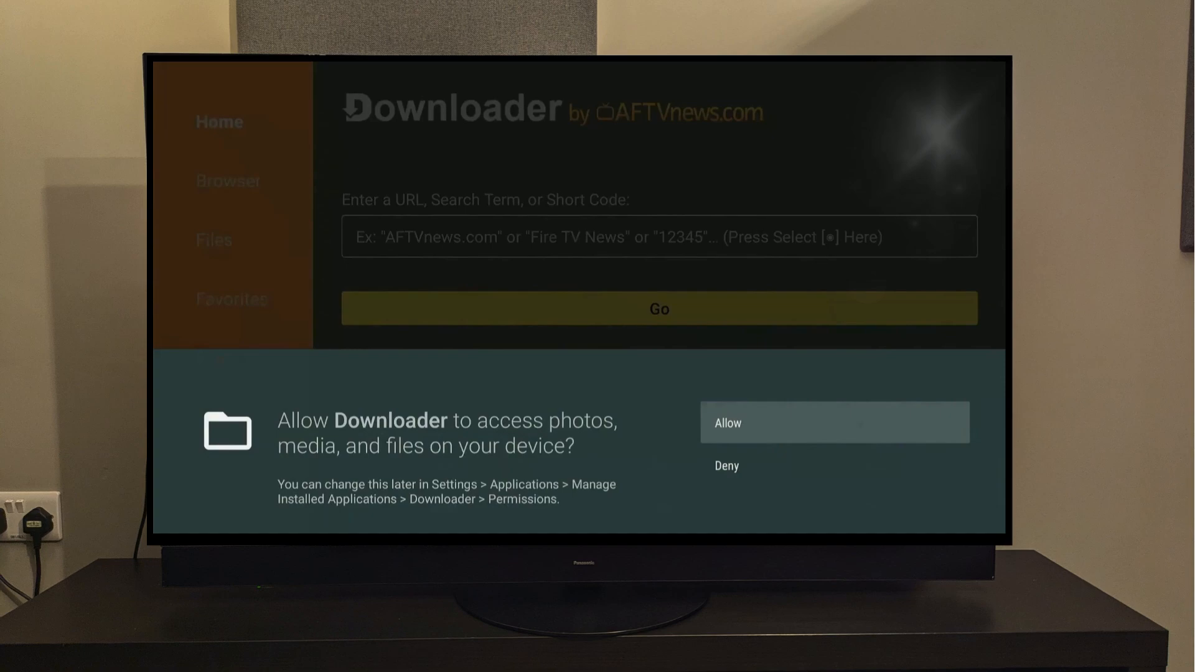
{"action": "left_click", "coordinate": [834, 423]}
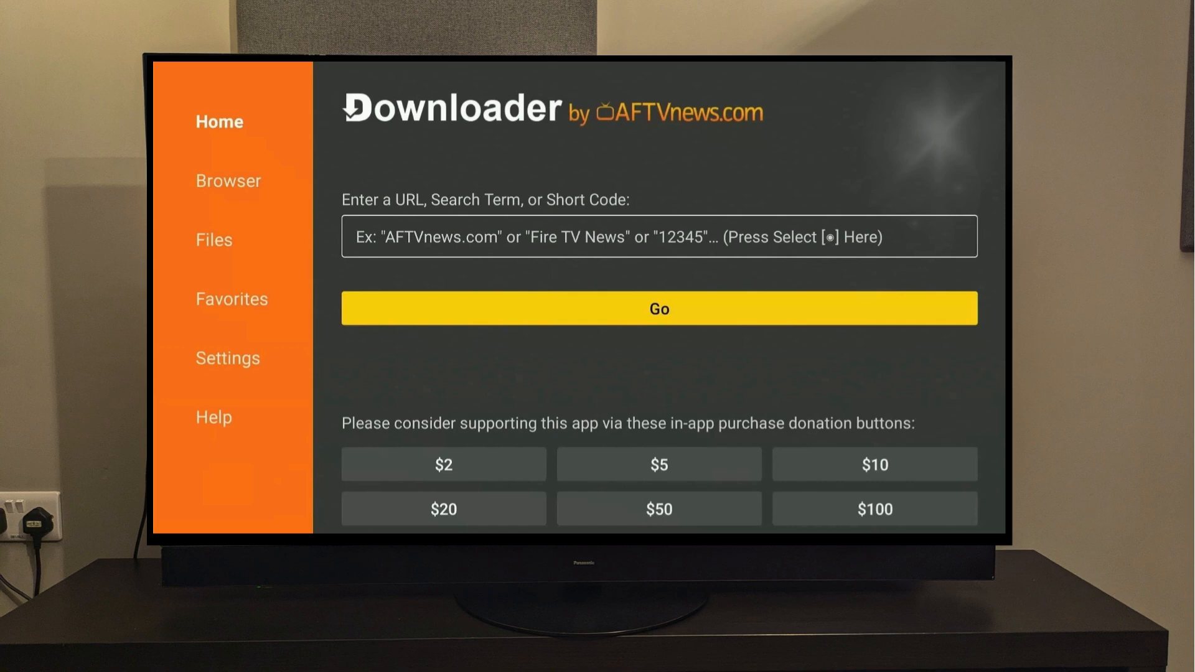
Step: Enter the short code in Downloader's address field to load the firestickhacks downloads page
{"action": "left_click", "coordinate": [658, 236]}
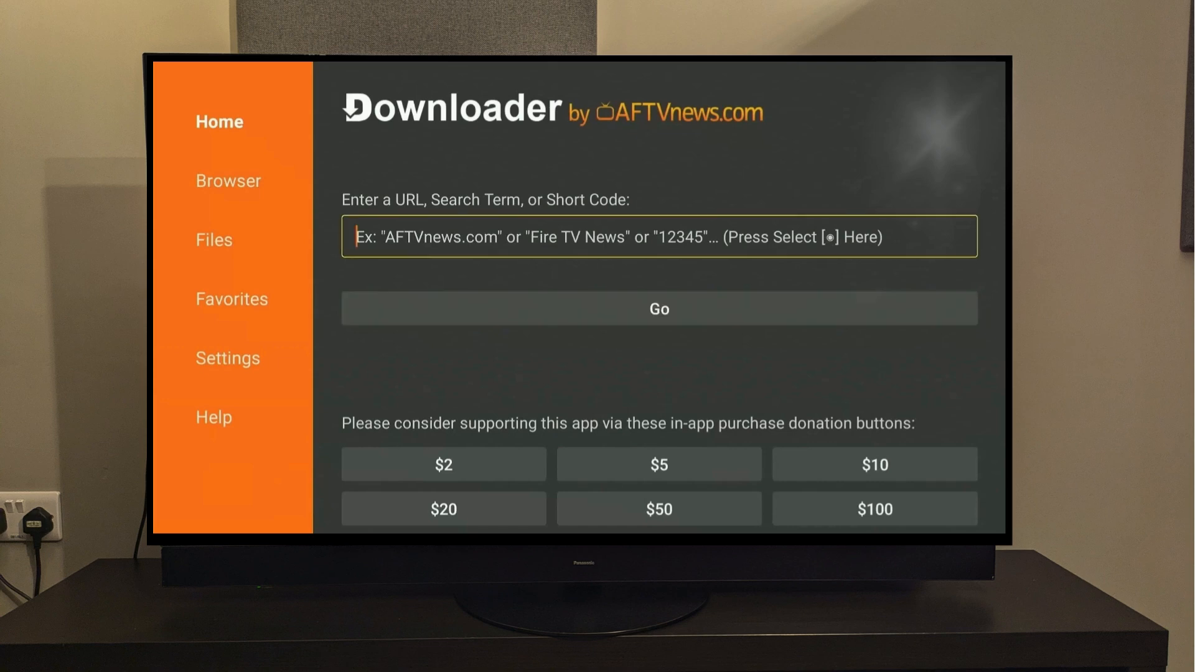
{"action": "left_click", "coordinate": [659, 236]}
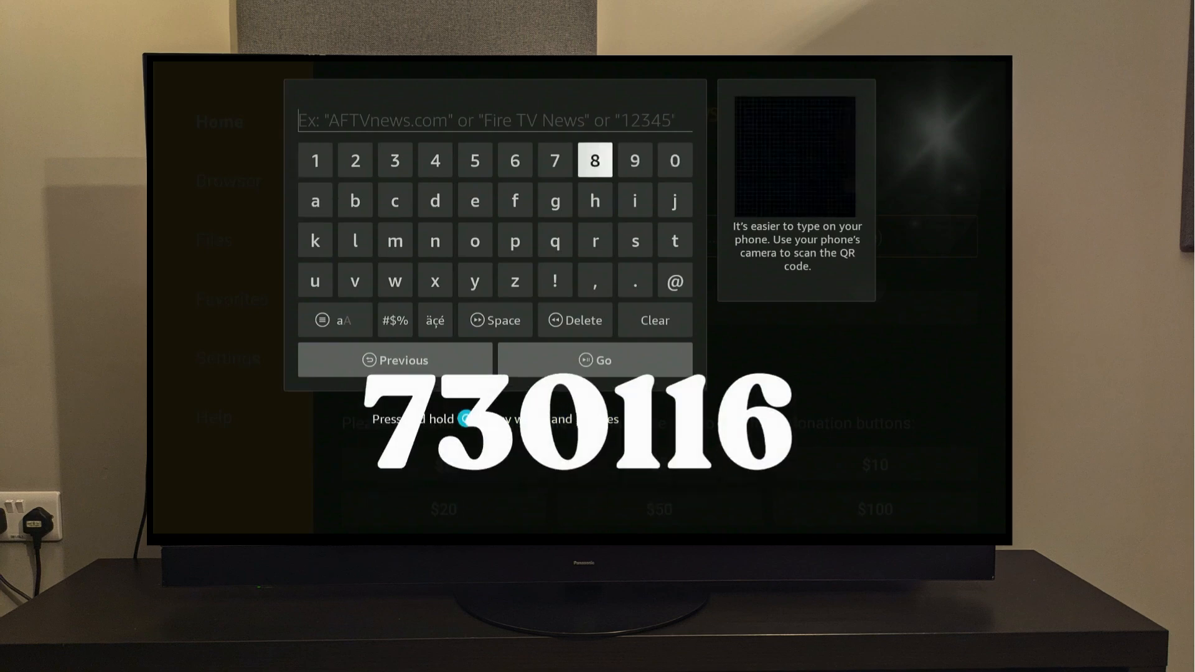
{"action": "left_click", "coordinate": [674, 160]}
{"action": "type", "text": "730116"}
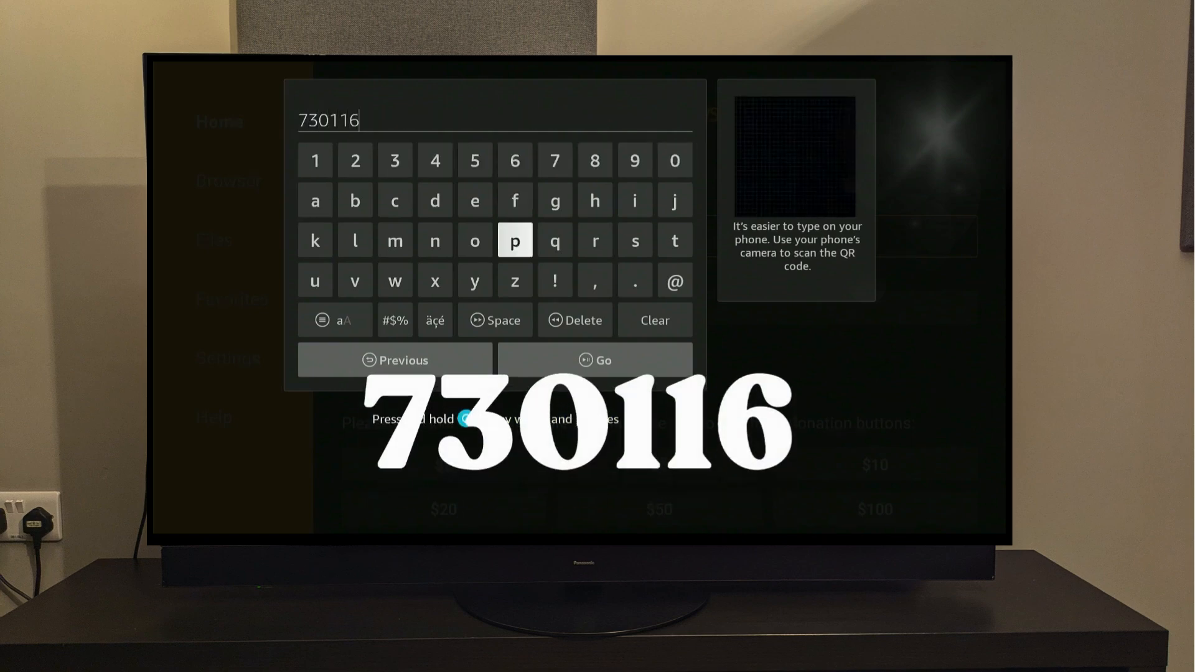
{"action": "left_click", "coordinate": [595, 360]}
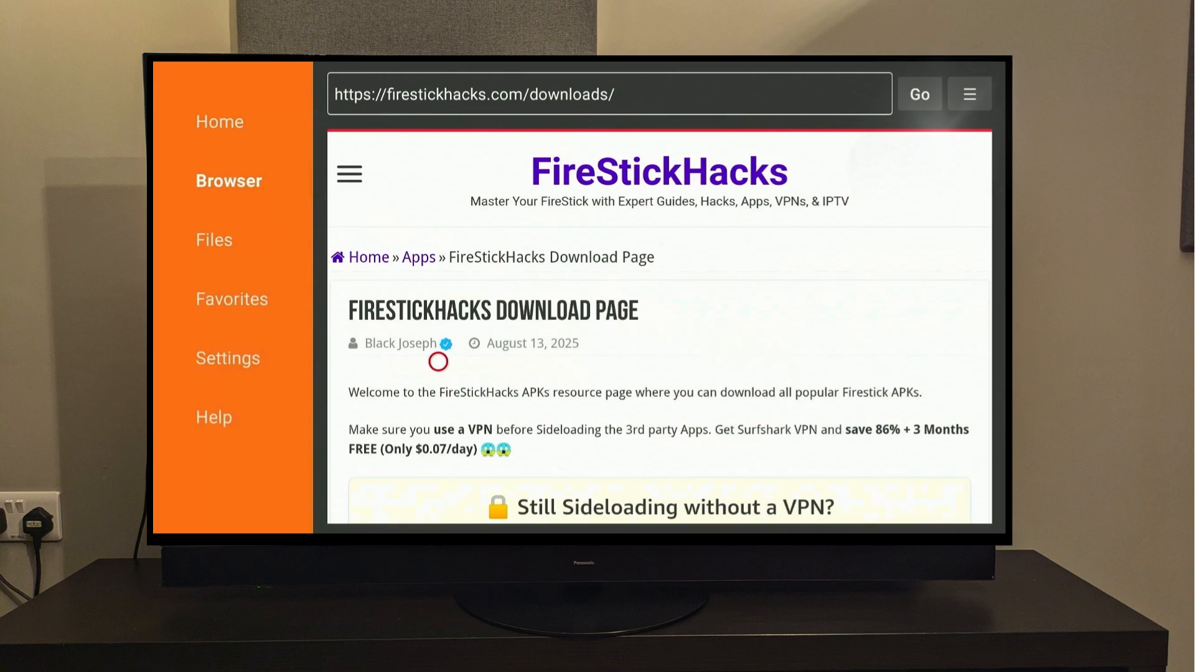
Step: Download the Kodi (v21.2) APK from the downloads page
{"action": "scroll", "scroll_direction": "down", "scroll_amount": 3}
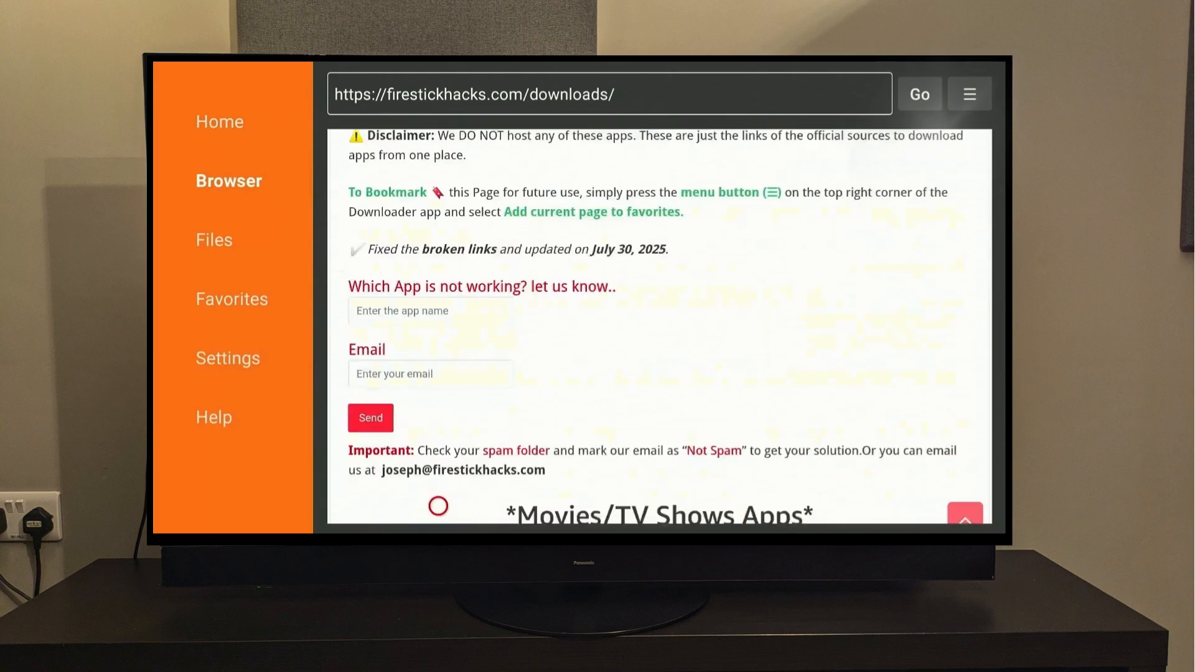
{"action": "scroll", "scroll_direction": "down", "scroll_amount": 3}
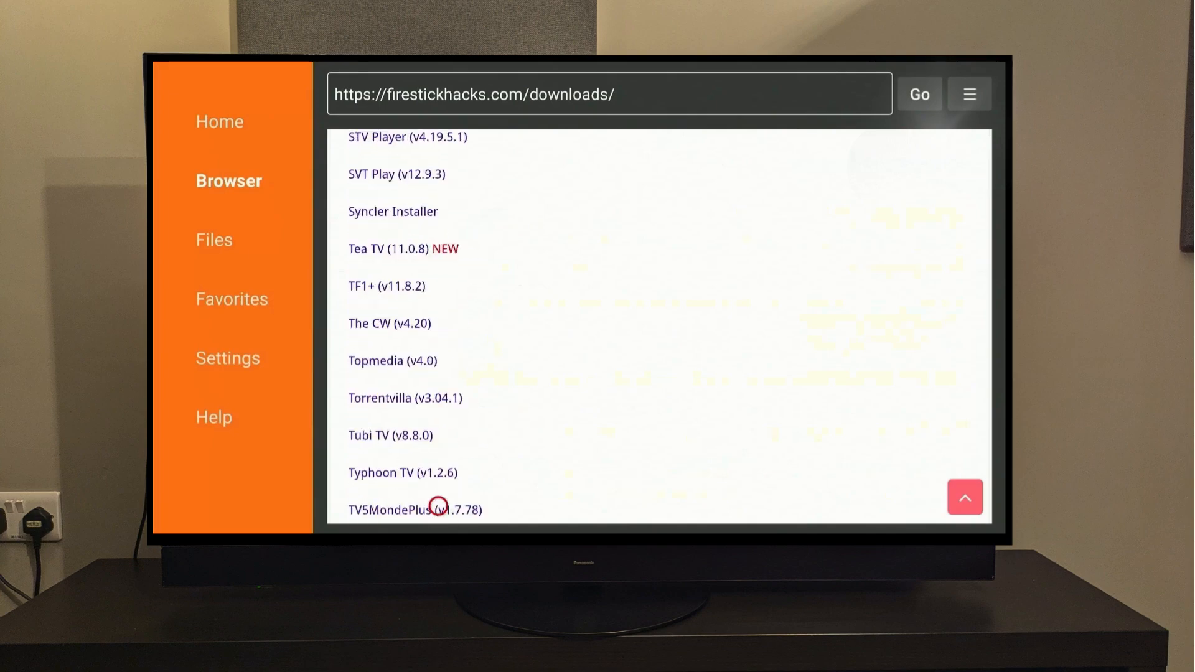
{"action": "scroll", "scroll_direction": "up", "scroll_amount": 3}
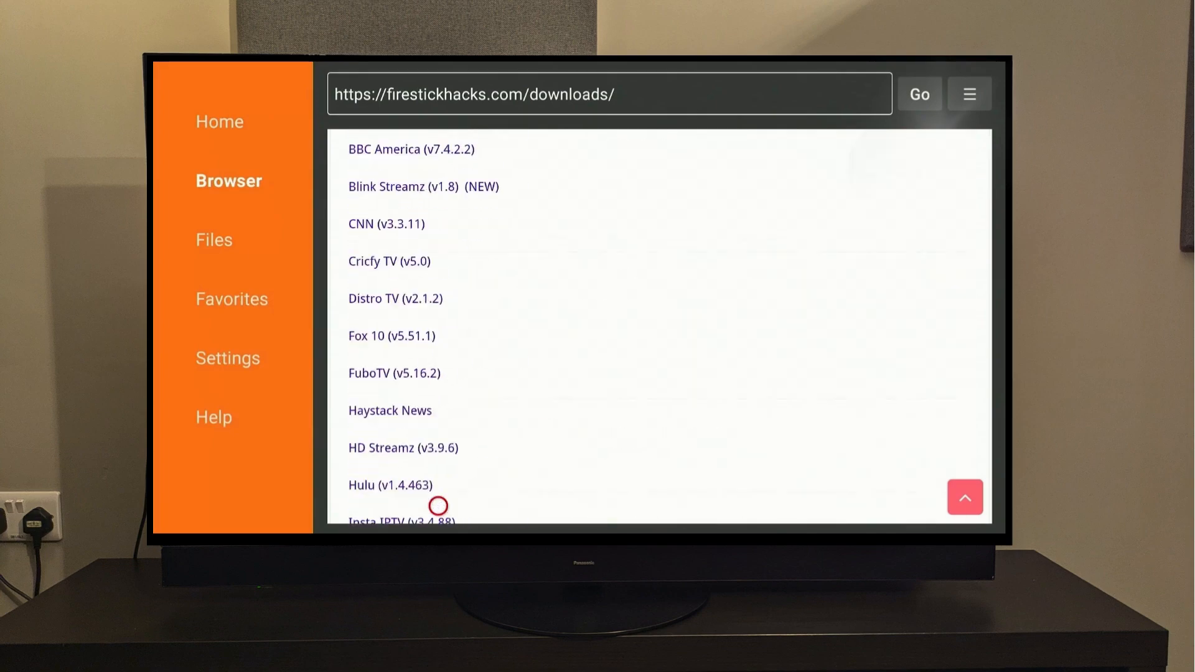
{"action": "scroll", "scroll_direction": "down", "scroll_amount": 3}
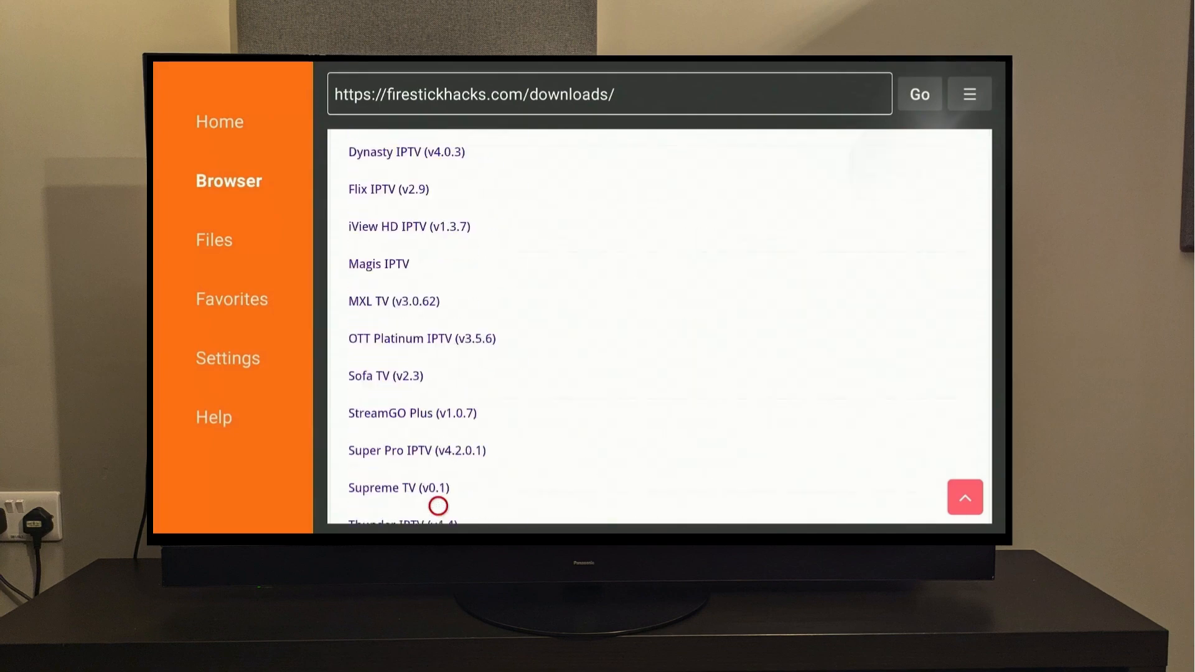
{"action": "scroll", "scroll_direction": "down", "scroll_amount": 3}
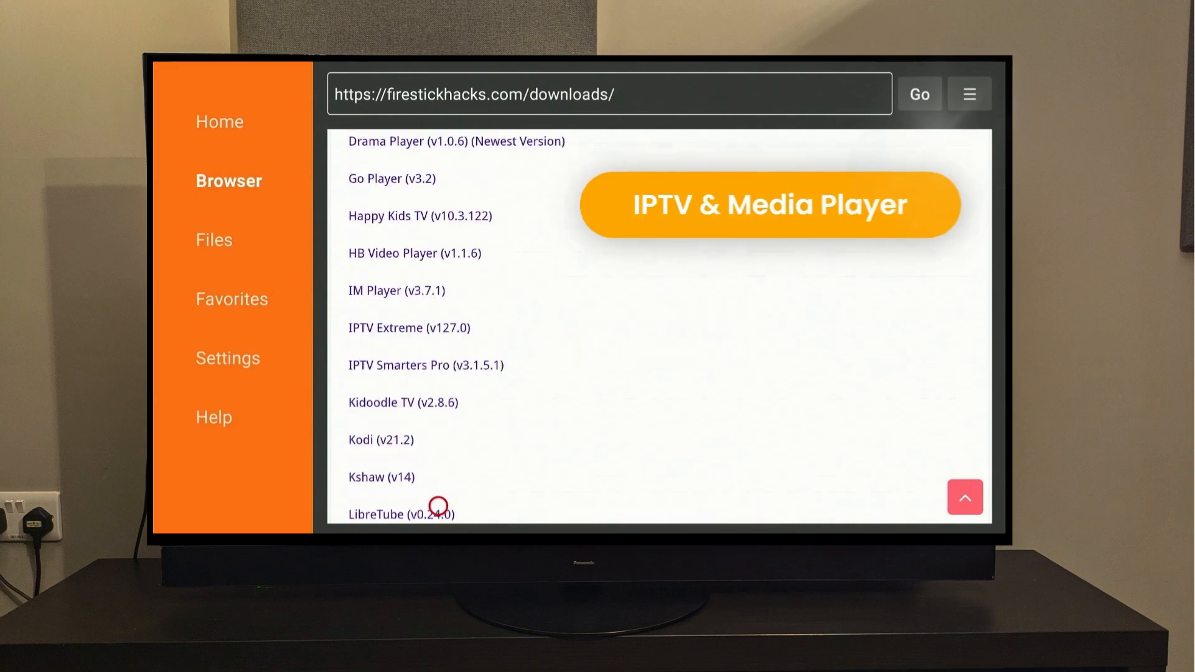
{"action": "mouse_move", "coordinate": [438, 454]}
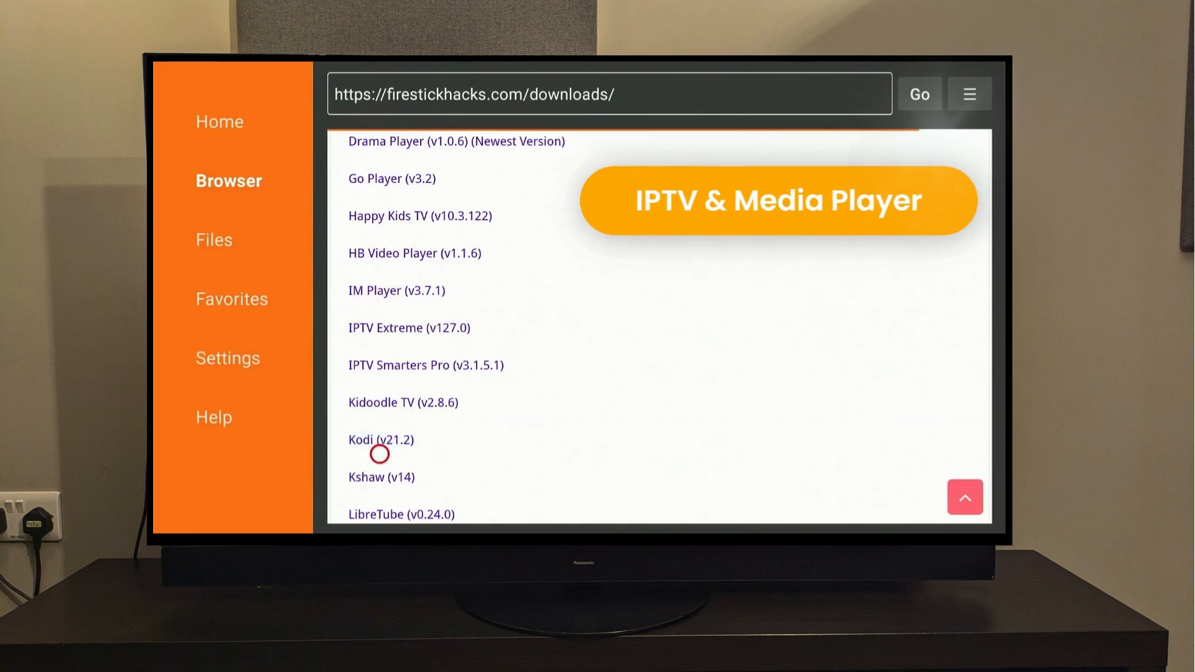
{"action": "left_click", "coordinate": [381, 439]}
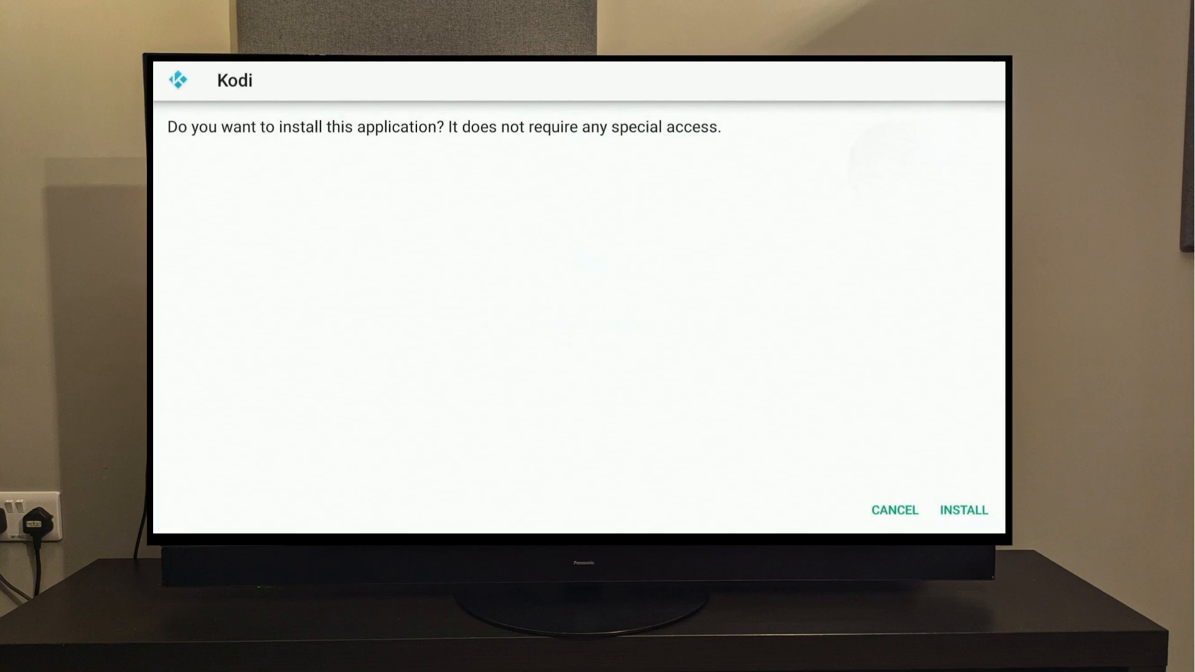
{"action": "mouse_move", "coordinate": [894, 509]}
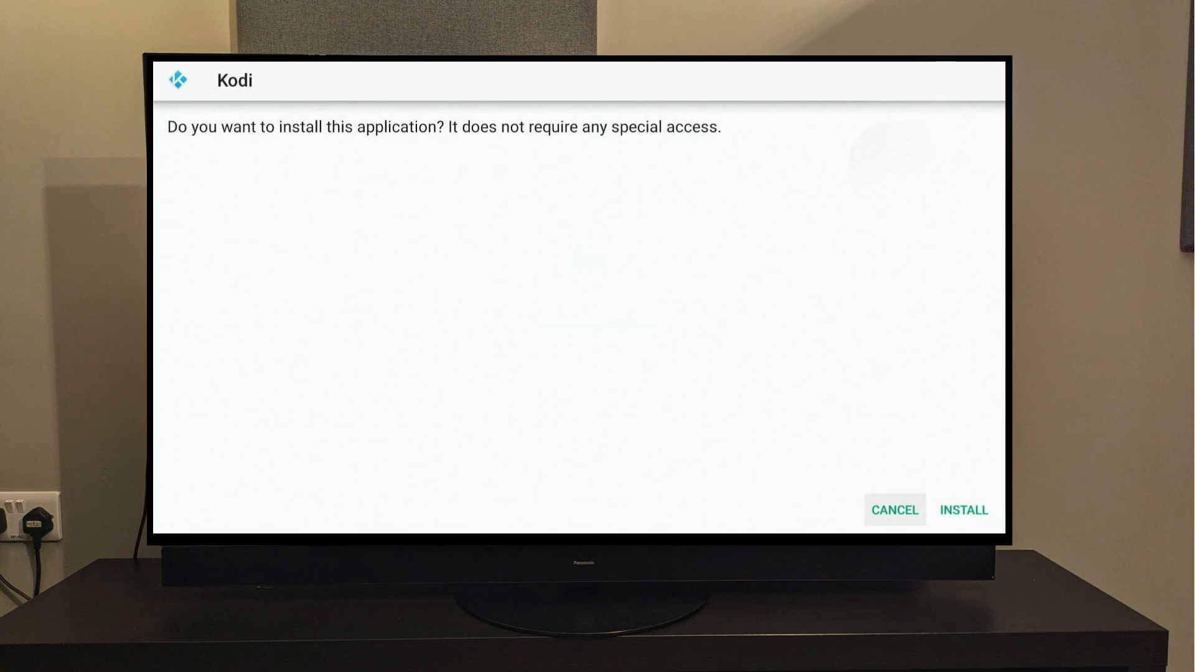
Step: Install Kodi, then delete the downloaded installer file and confirm
{"action": "left_click", "coordinate": [963, 510]}
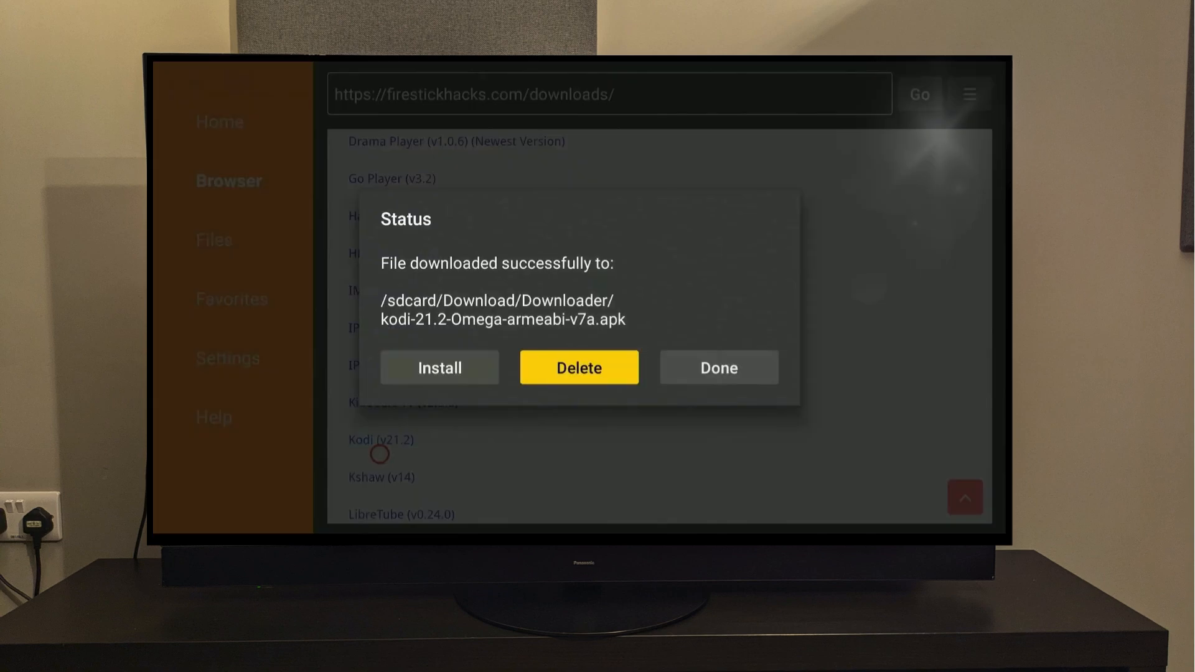
{"action": "left_click", "coordinate": [579, 367]}
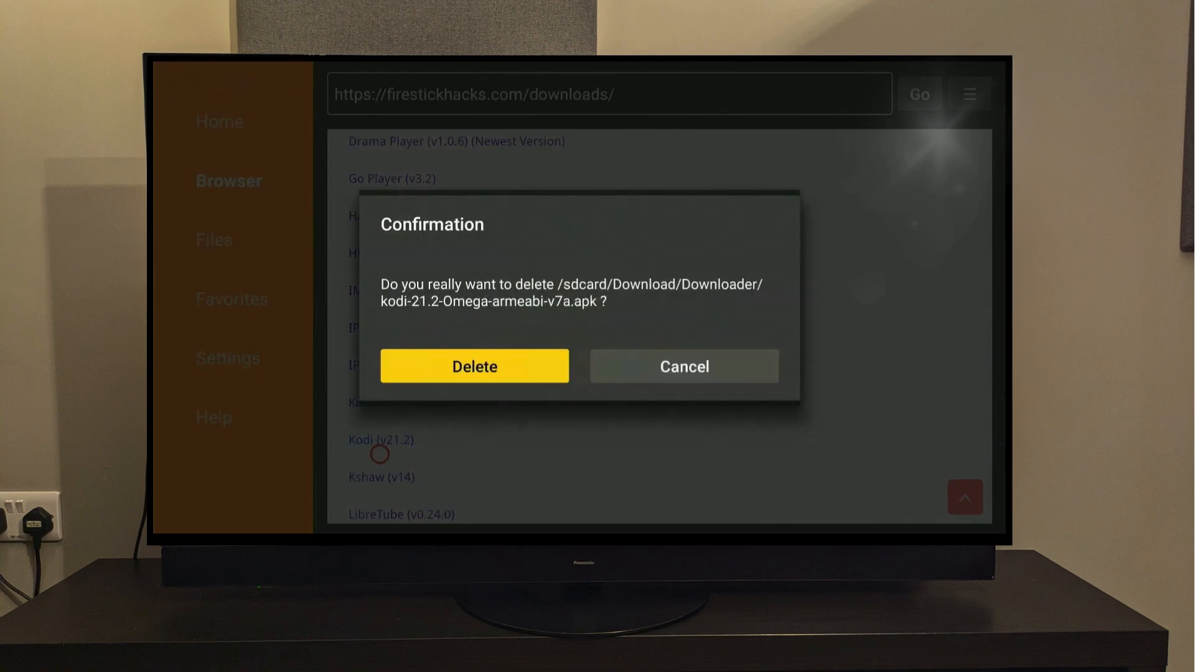
{"action": "left_click", "coordinate": [474, 366]}
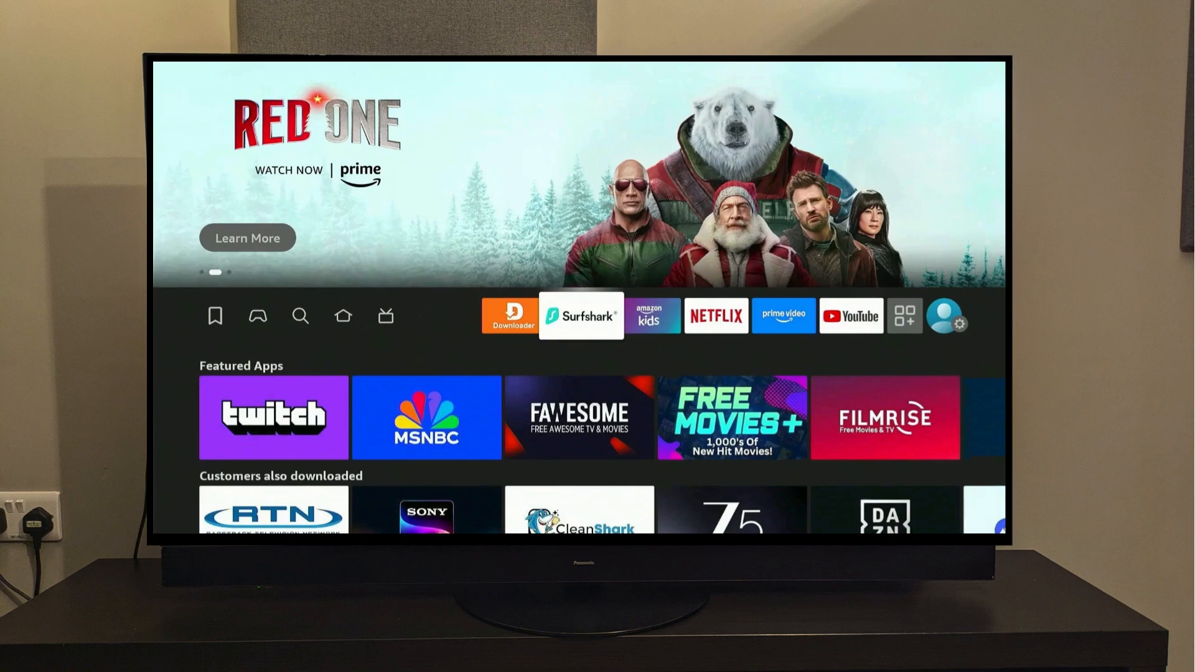
Step: Launch Kodi from Your Apps & Channels
{"action": "left_click", "coordinate": [581, 315]}
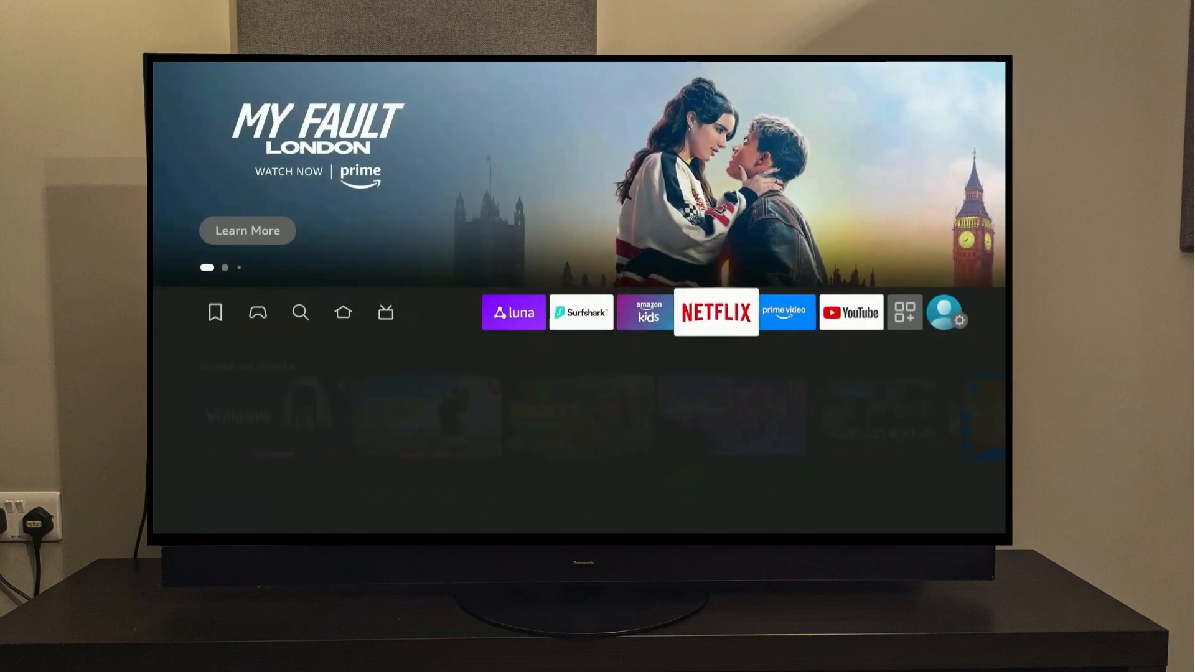
{"action": "left_click", "coordinate": [904, 312]}
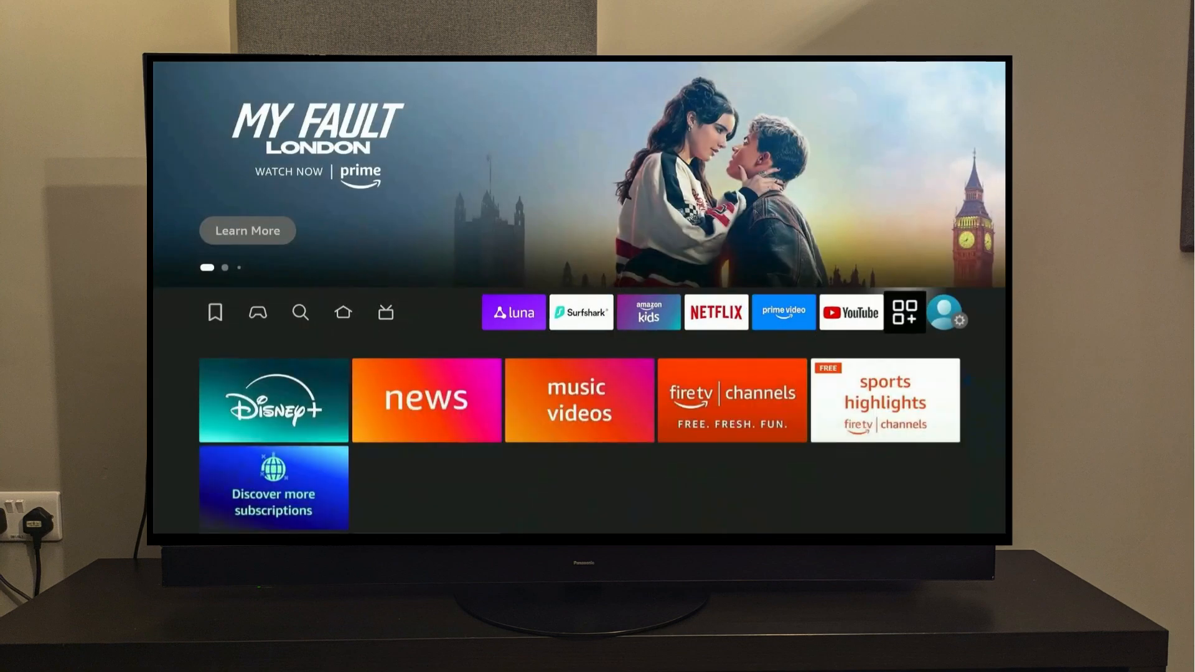
{"action": "left_click", "coordinate": [903, 311]}
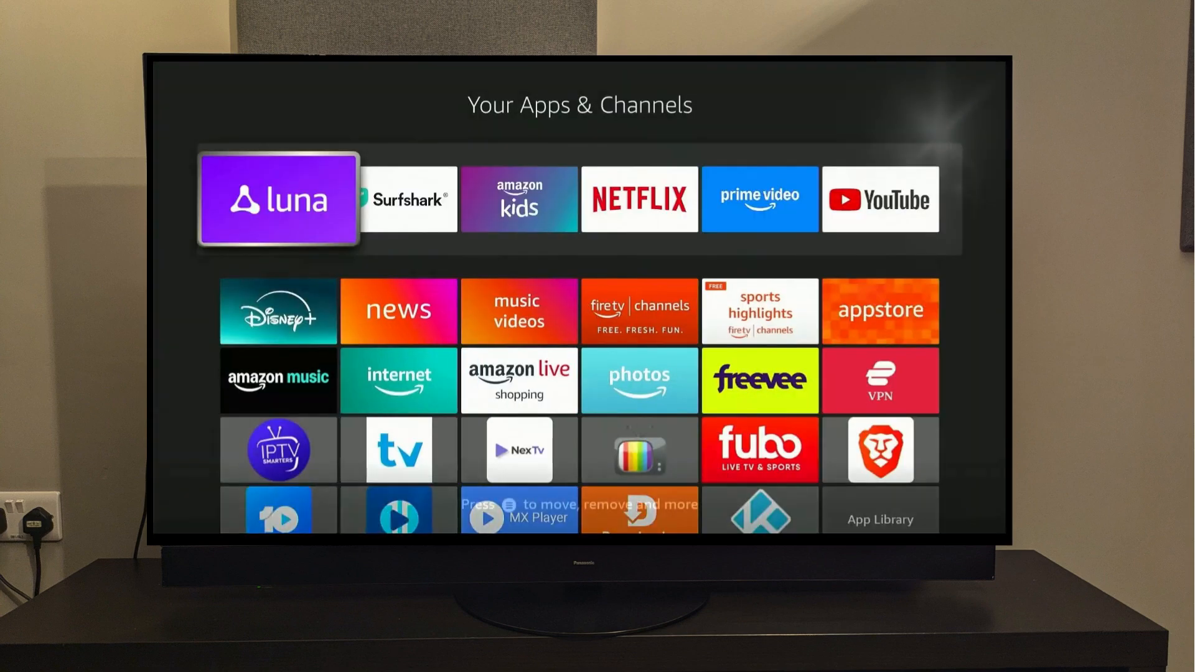
{"action": "key", "text": "Down"}
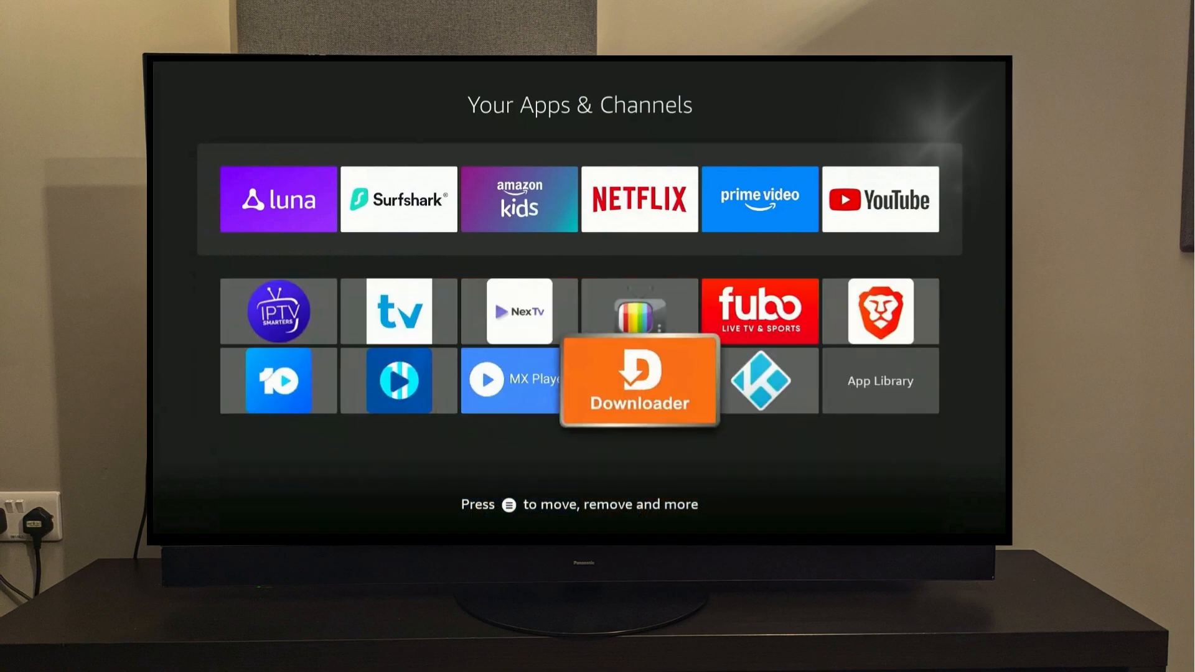
{"action": "left_click", "coordinate": [769, 381]}
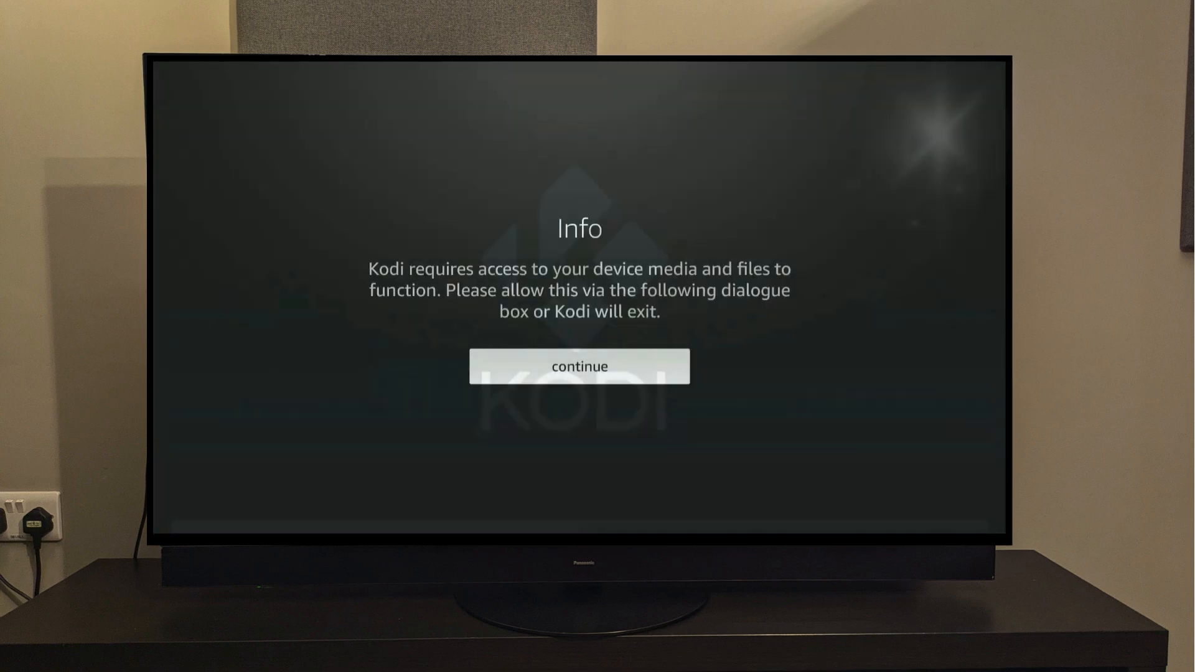
Step: Acknowledge Kodi's media notice and allow access to photos, media and files
{"action": "left_click", "coordinate": [578, 366]}
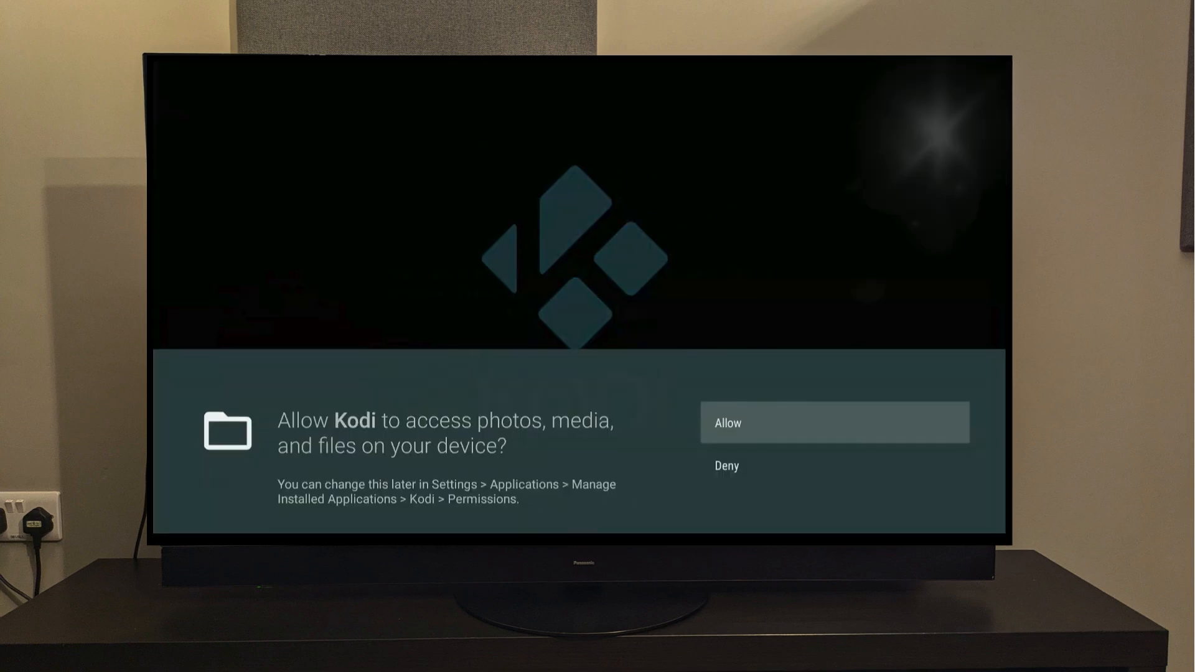
{"action": "left_click", "coordinate": [834, 422]}
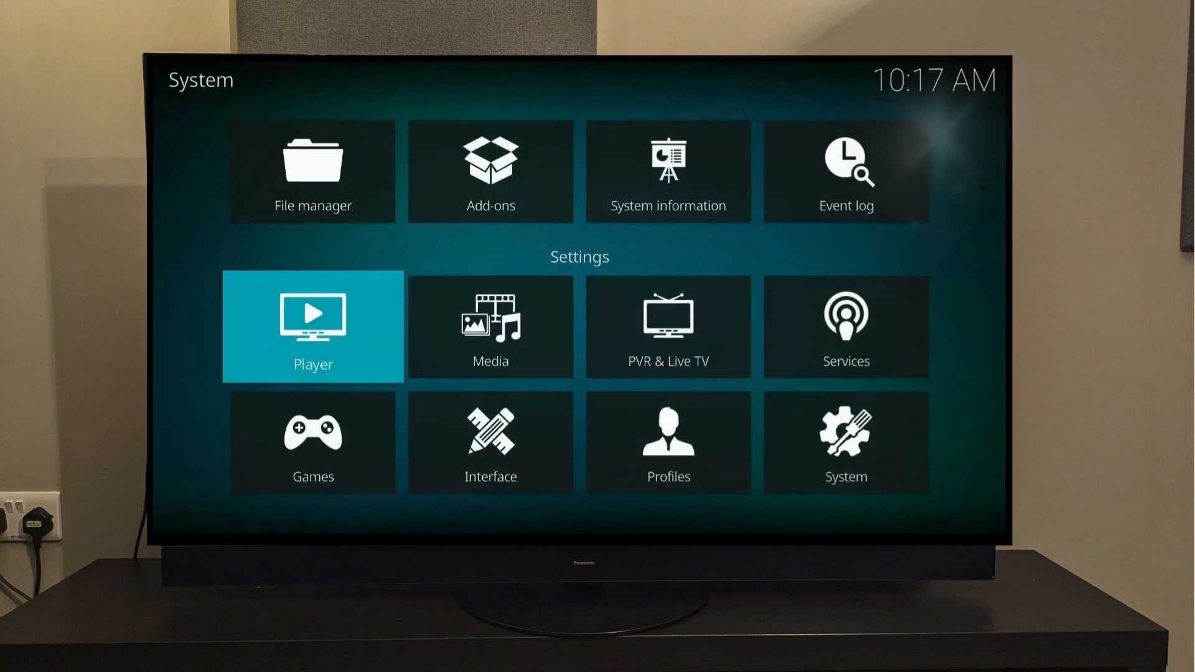
Step: In System > Add-ons, turn Unknown sources on and accept the warning
{"action": "left_click", "coordinate": [845, 443]}
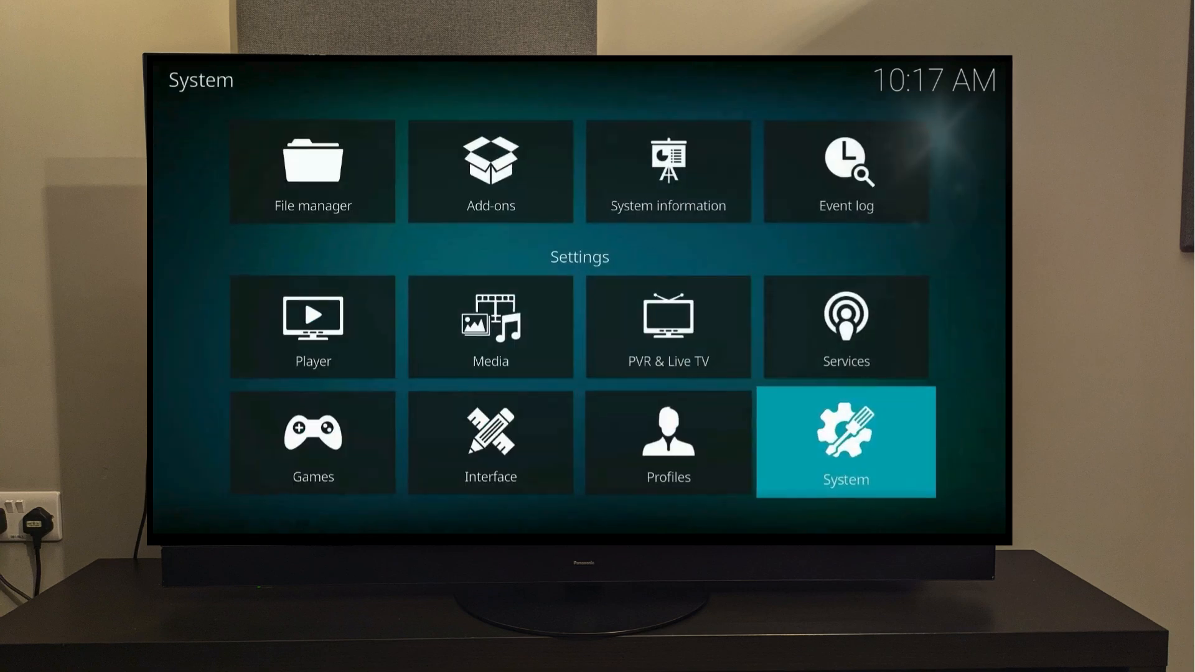
{"action": "left_click", "coordinate": [844, 442]}
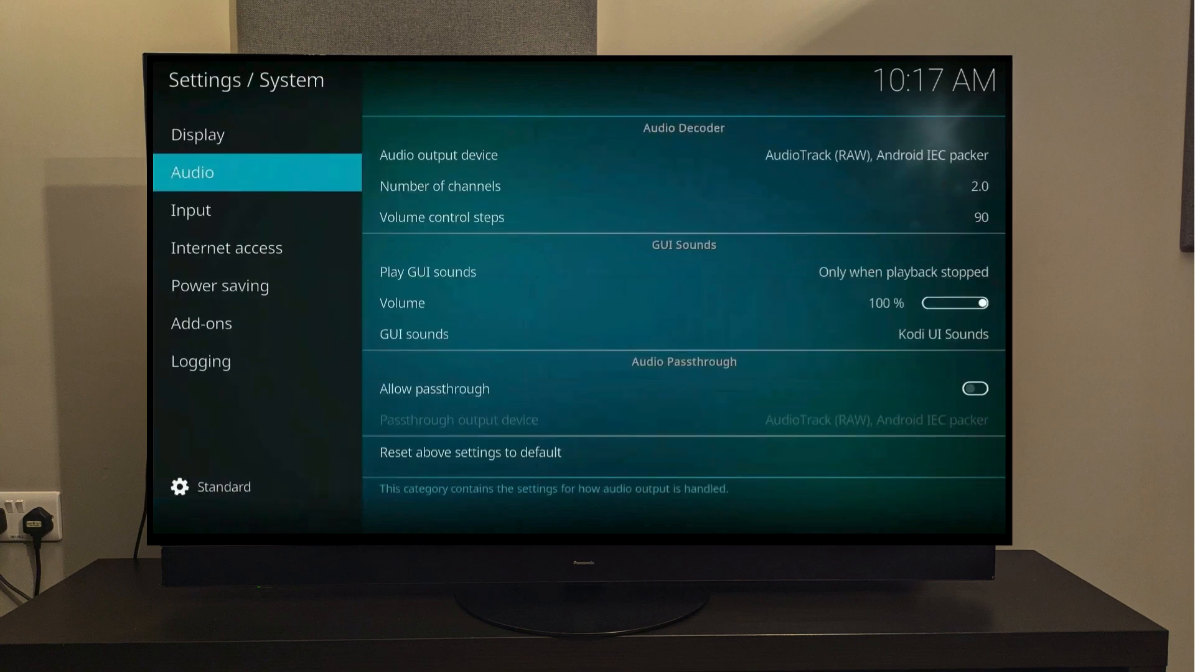
{"action": "left_click", "coordinate": [201, 322]}
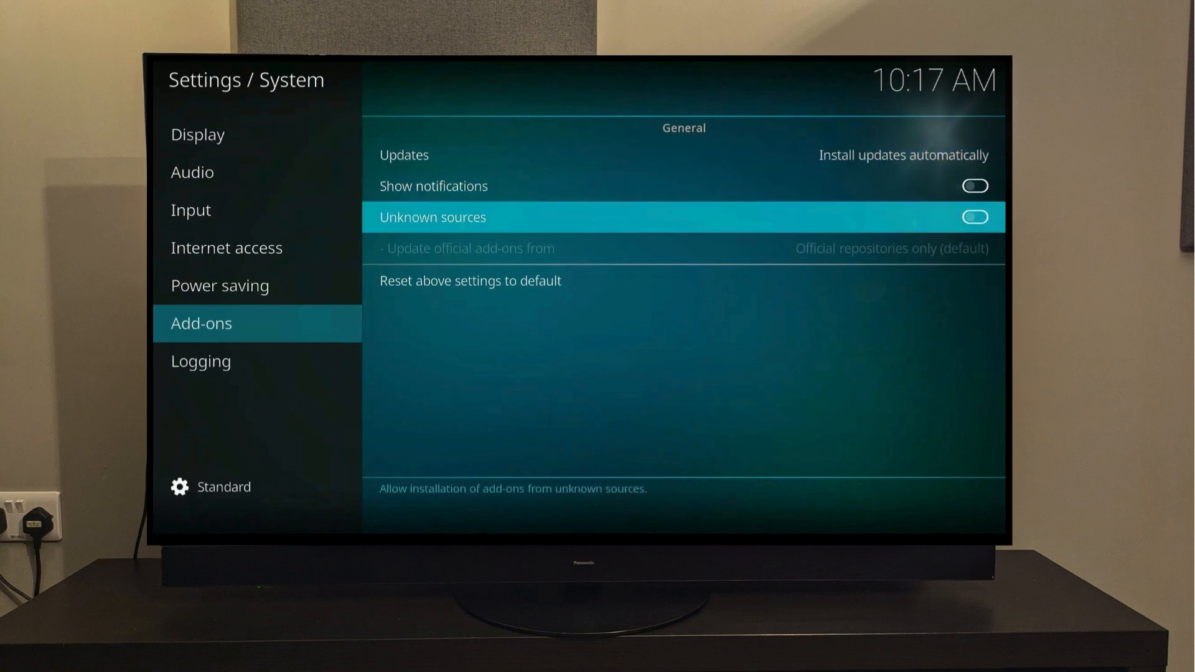
{"action": "left_click", "coordinate": [973, 216]}
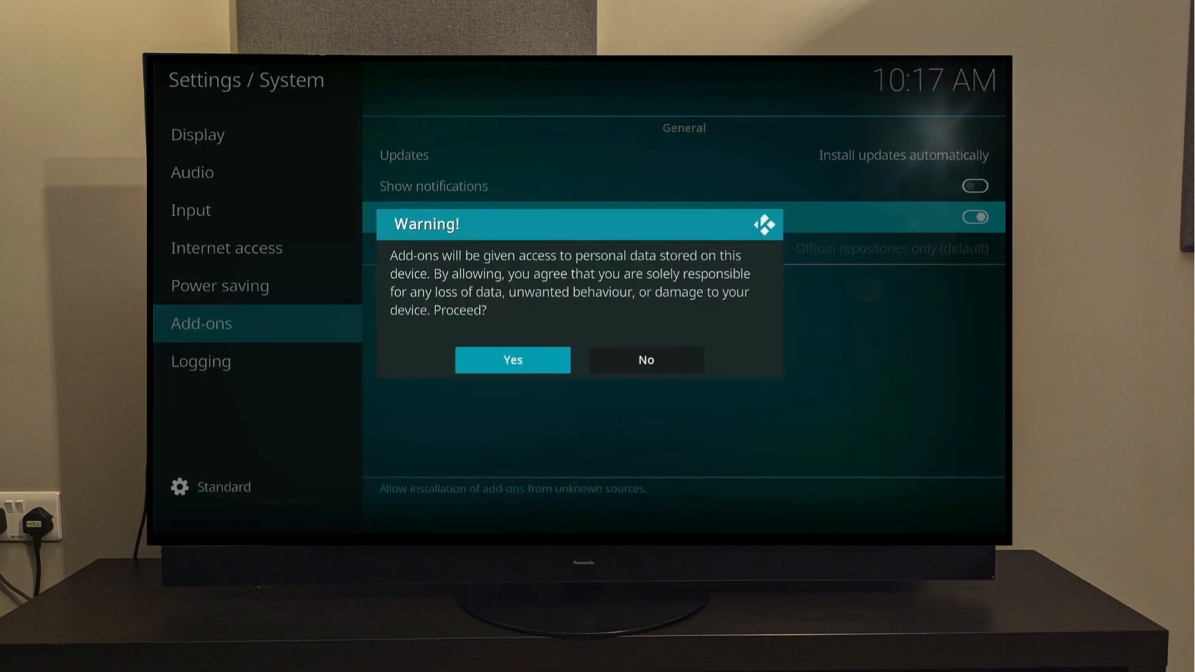
{"action": "left_click", "coordinate": [511, 359]}
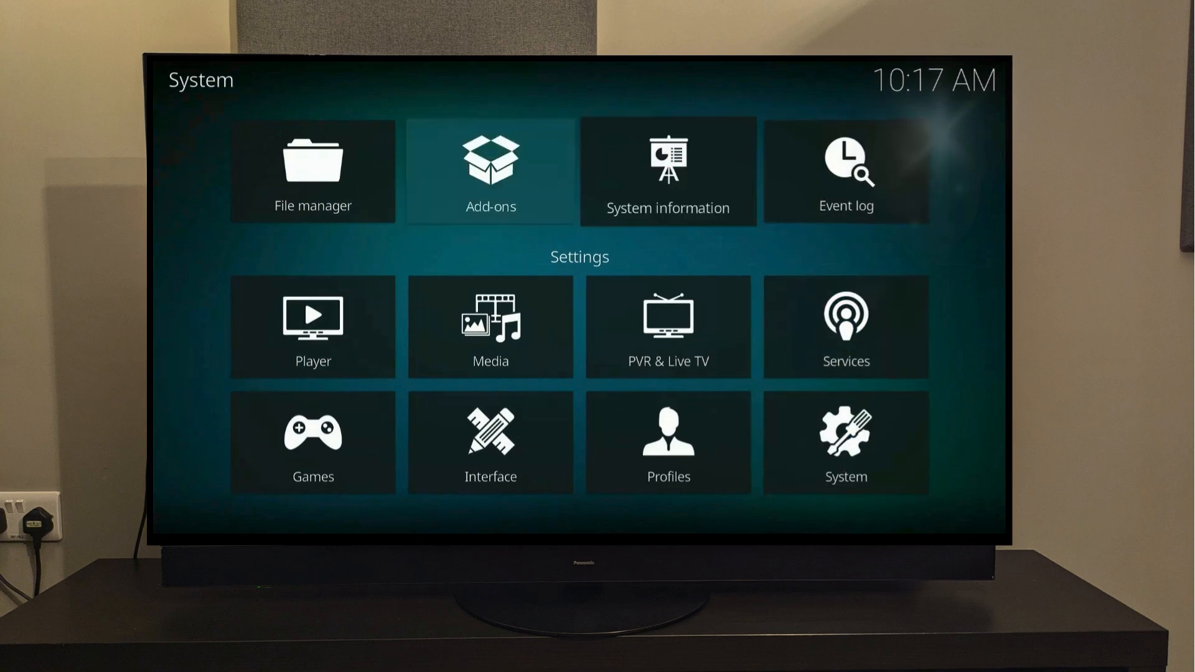
Step: Start adding a new file source in the file manager and begin entering its path
{"action": "left_click", "coordinate": [311, 170]}
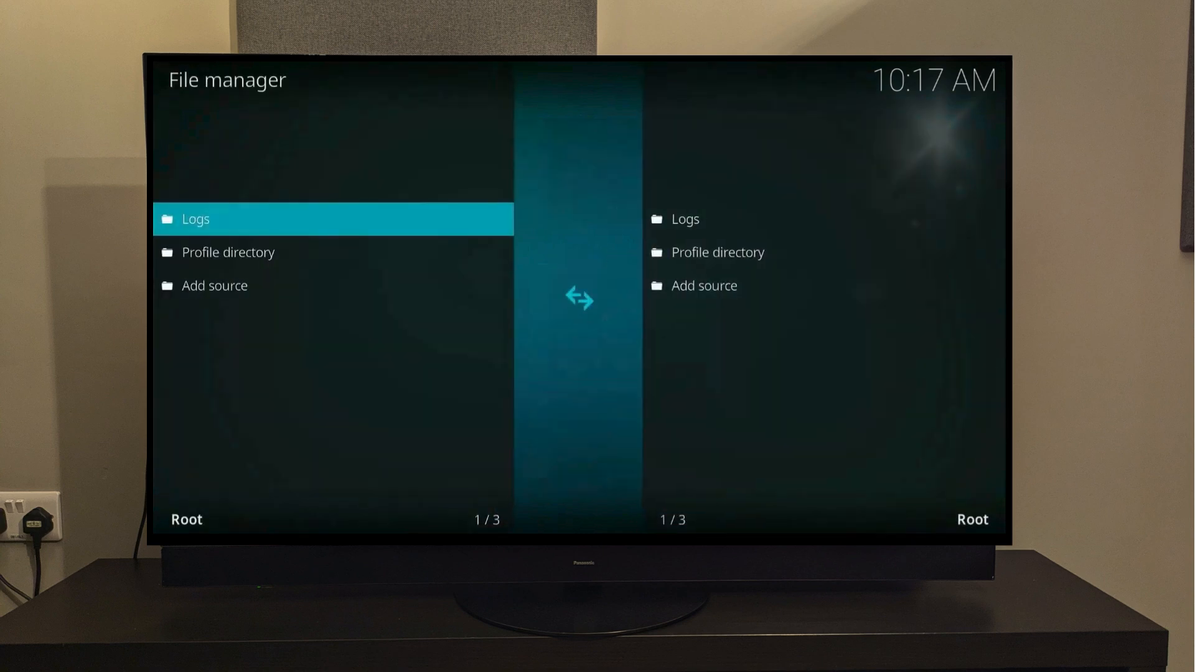
{"action": "key", "text": "down"}
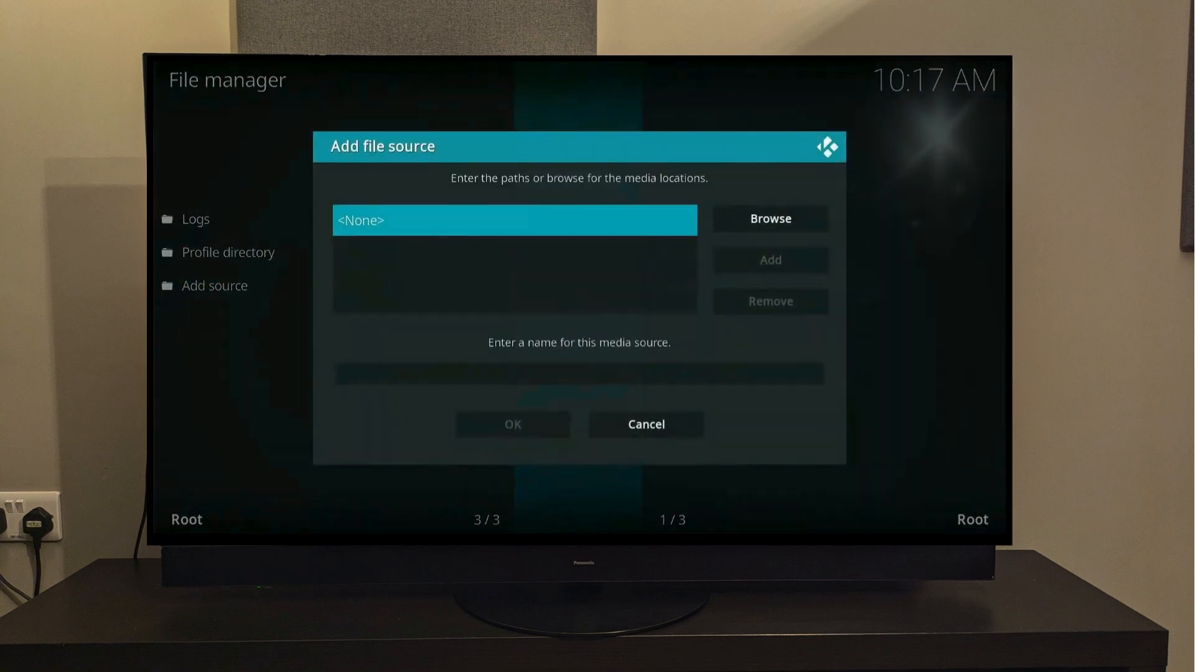
{"action": "left_click", "coordinate": [514, 221]}
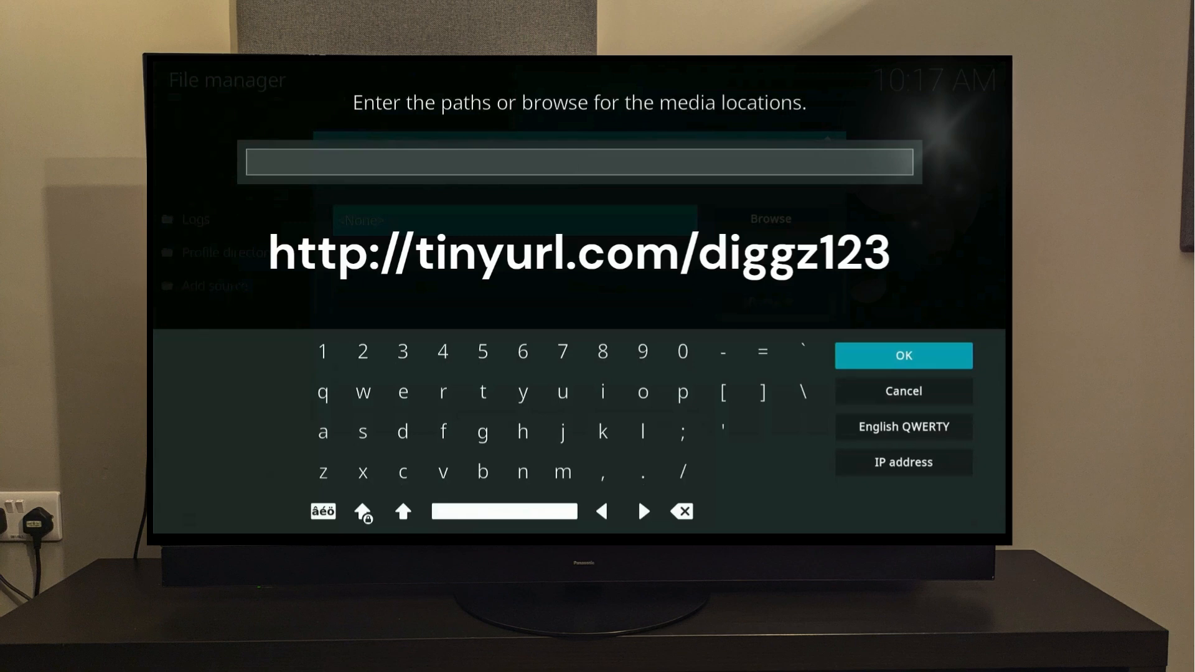
{"action": "left_click", "coordinate": [578, 162]}
{"action": "type", "text": "http"}
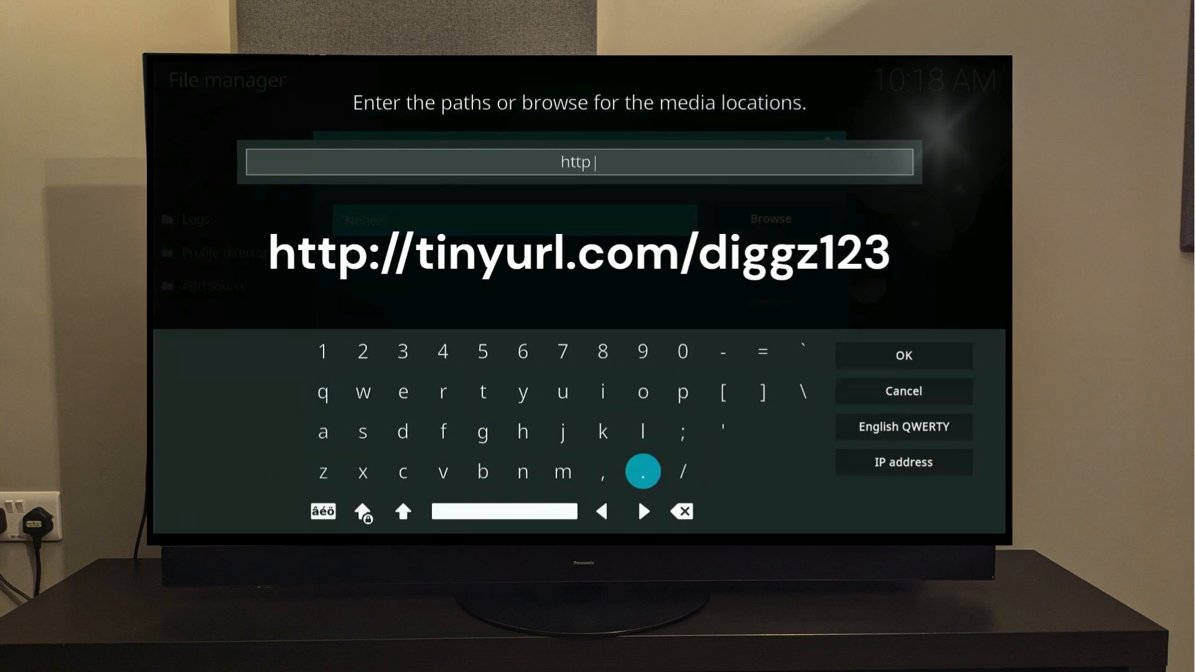
{"action": "mouse_move", "coordinate": [522, 471]}
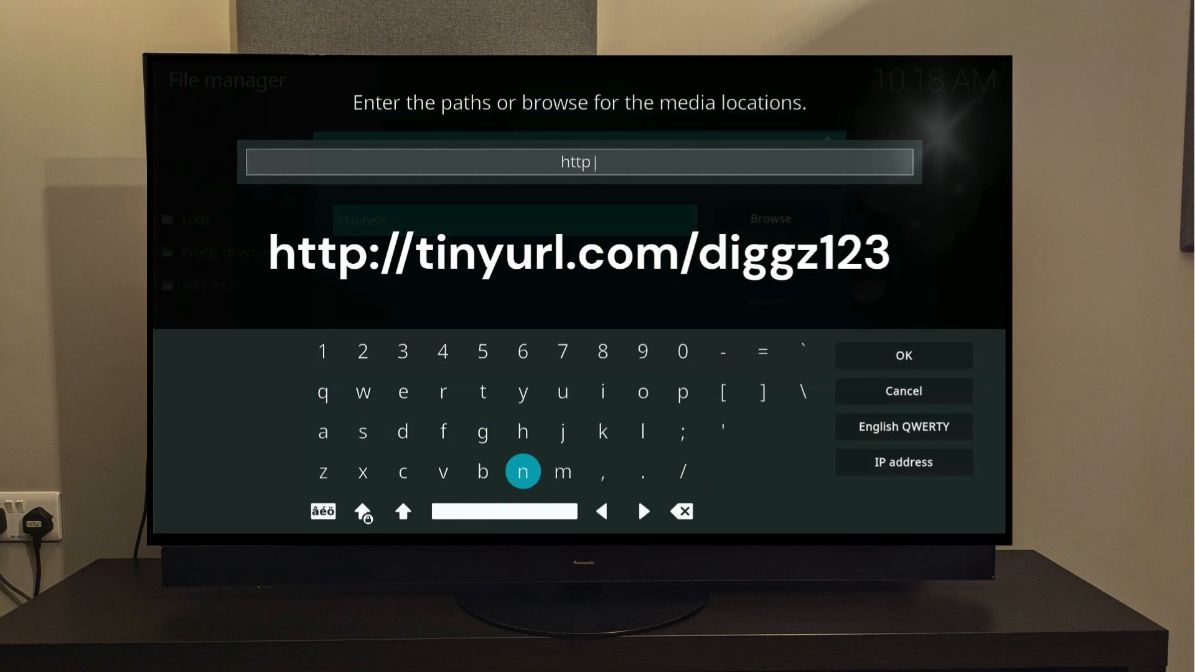
{"action": "left_click", "coordinate": [402, 510]}
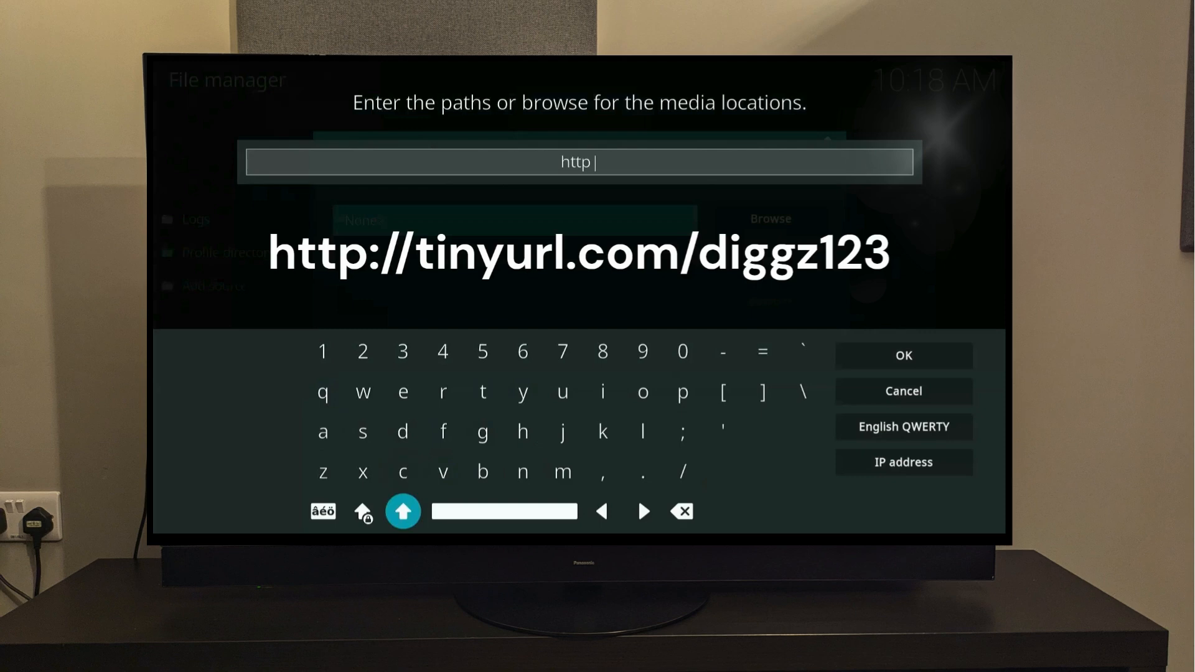
{"action": "left_click", "coordinate": [402, 510]}
{"action": "type", "text": "://ti"}
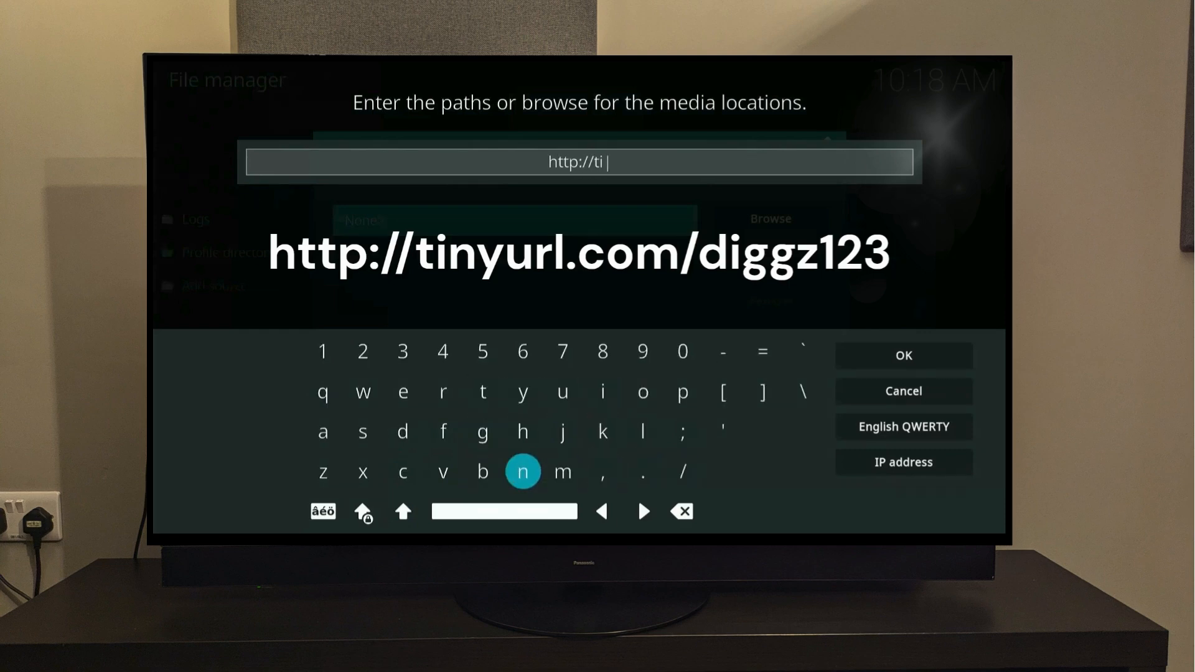
{"action": "left_click", "coordinate": [521, 391]}
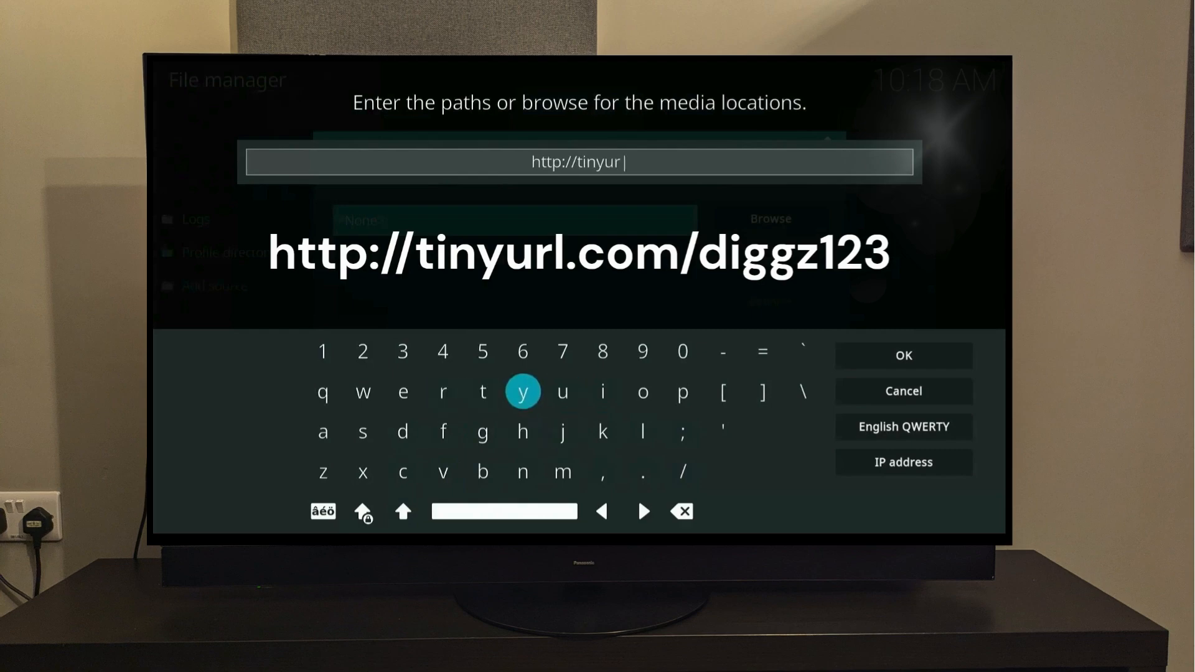
{"action": "left_click", "coordinate": [402, 471]}
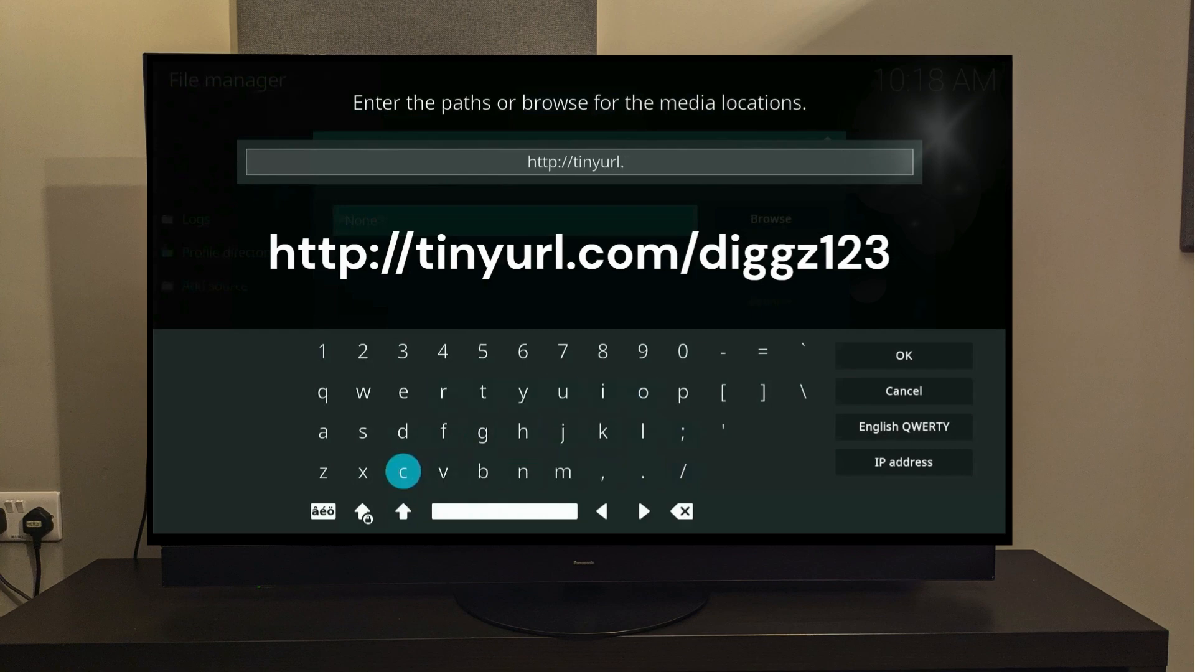
{"action": "left_click", "coordinate": [681, 470]}
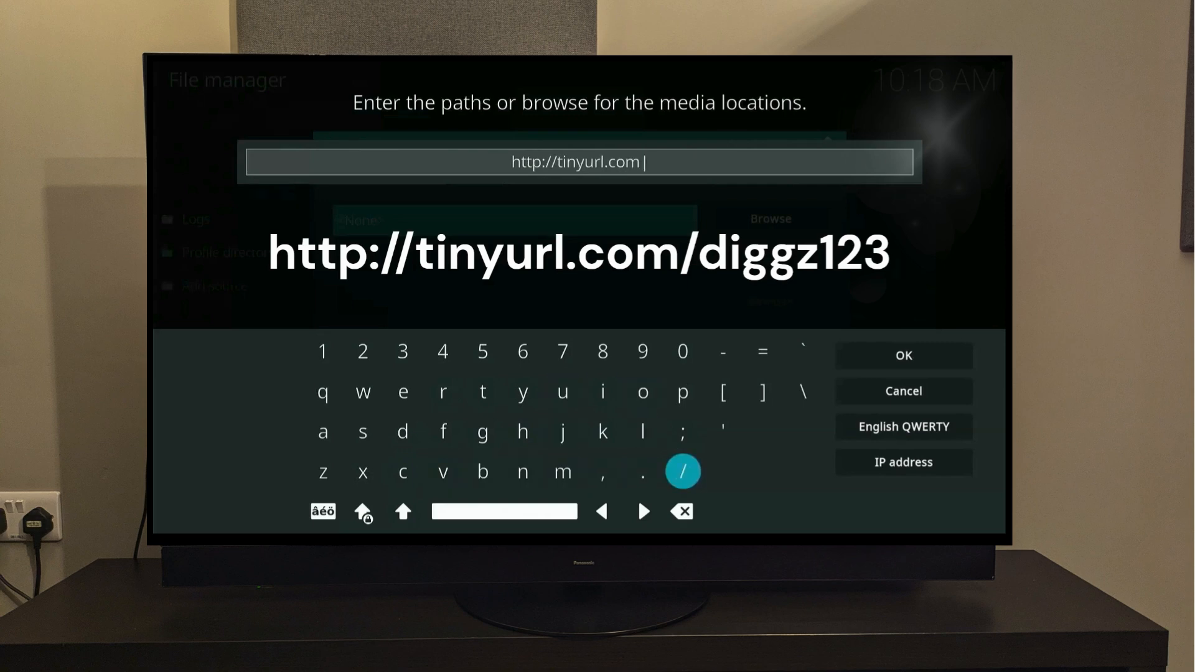
{"action": "left_click", "coordinate": [602, 390]}
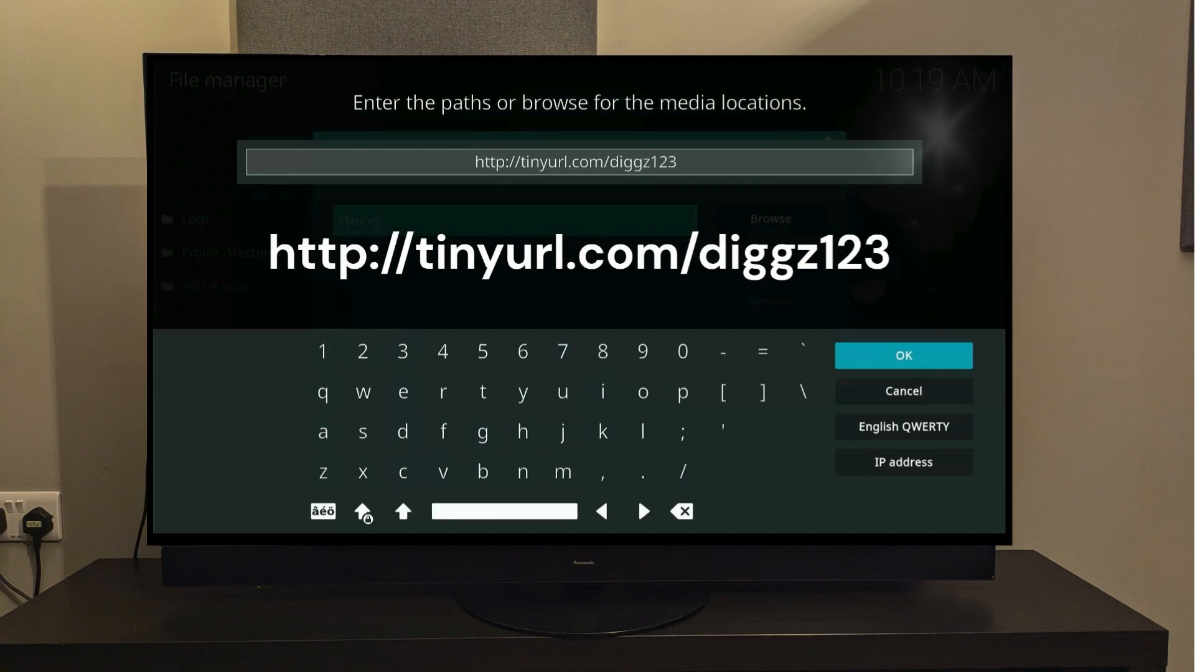
Step: Confirm the address, accept the name diggz123 and save the new file source
{"action": "left_click", "coordinate": [902, 354]}
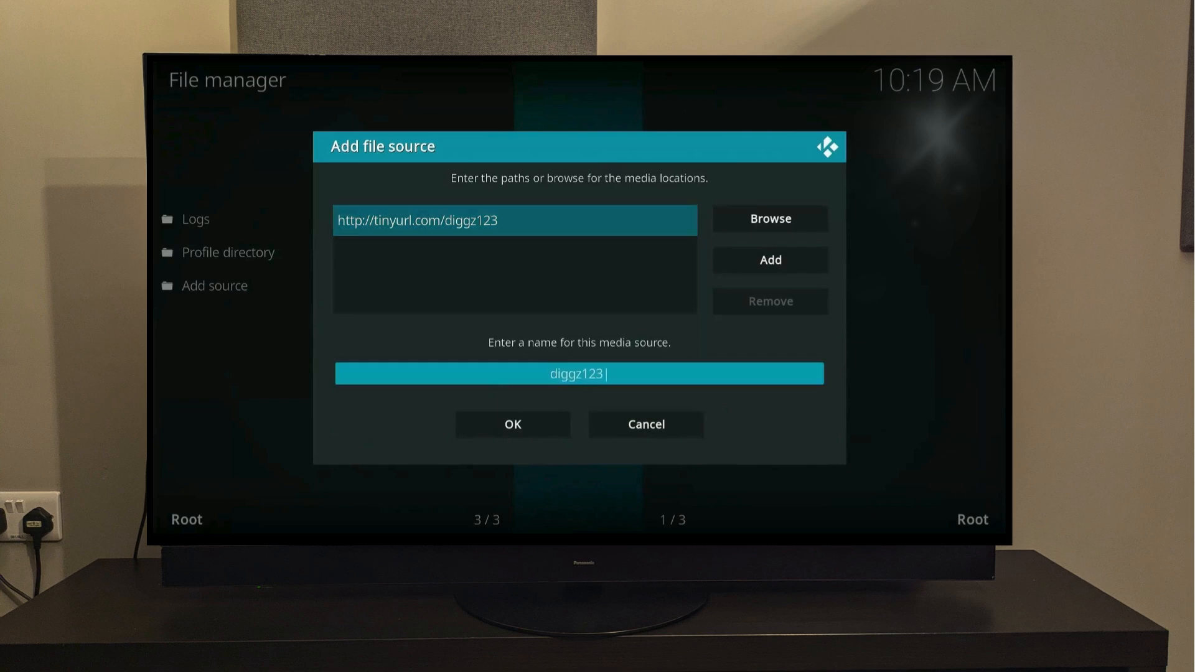
{"action": "left_click", "coordinate": [512, 423]}
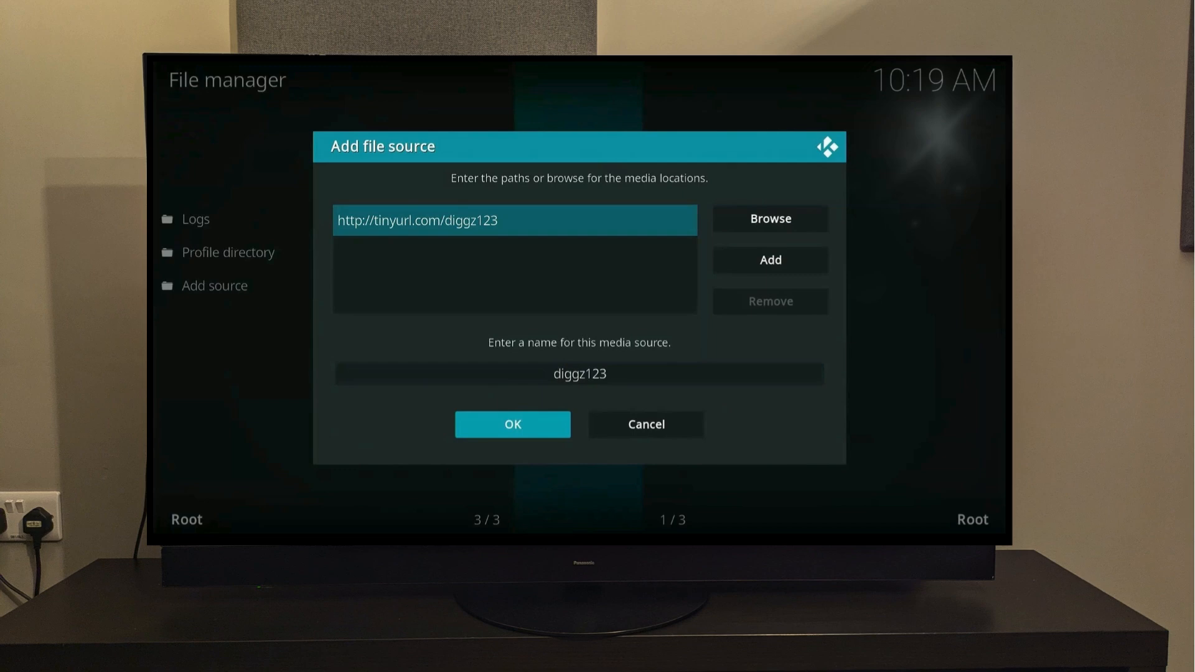
{"action": "left_click", "coordinate": [511, 423]}
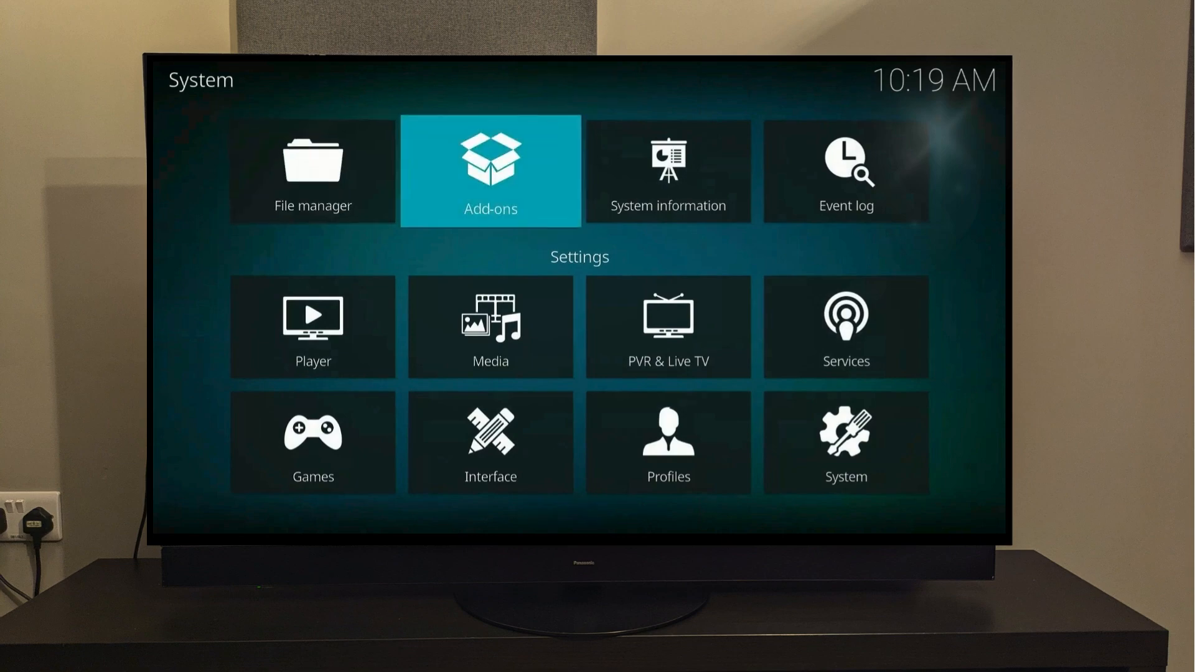
Step: Install the Diggz repository from repository.diggz-23.zip in the diggz123 source
{"action": "left_click", "coordinate": [489, 170]}
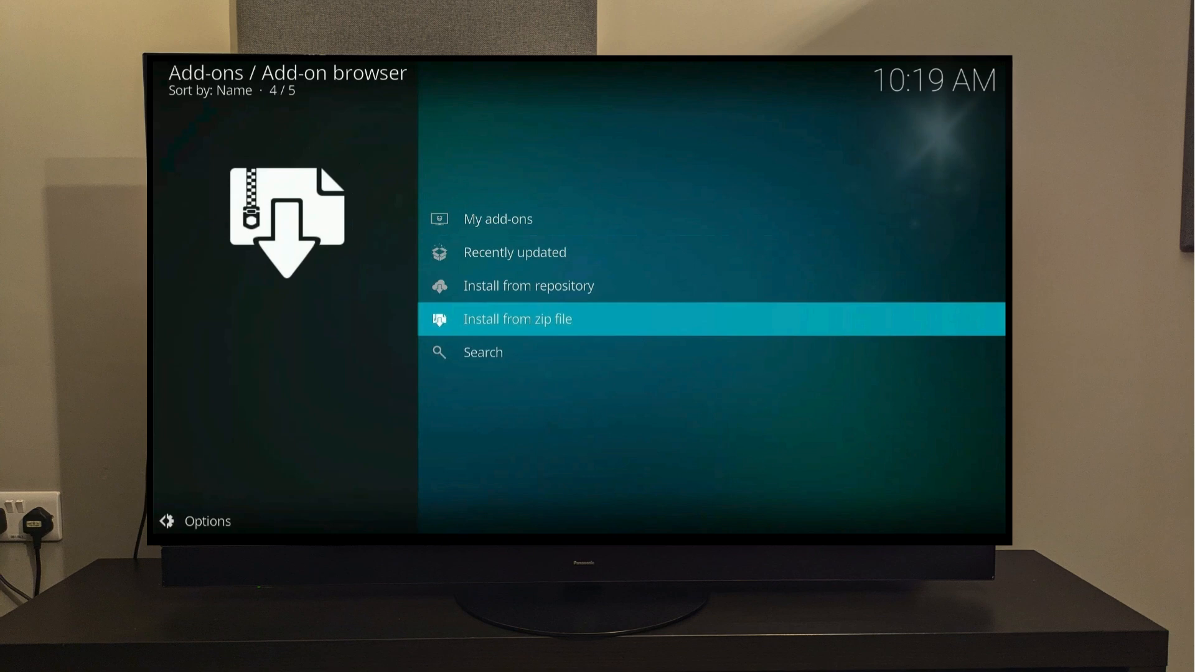
{"action": "left_click", "coordinate": [517, 319]}
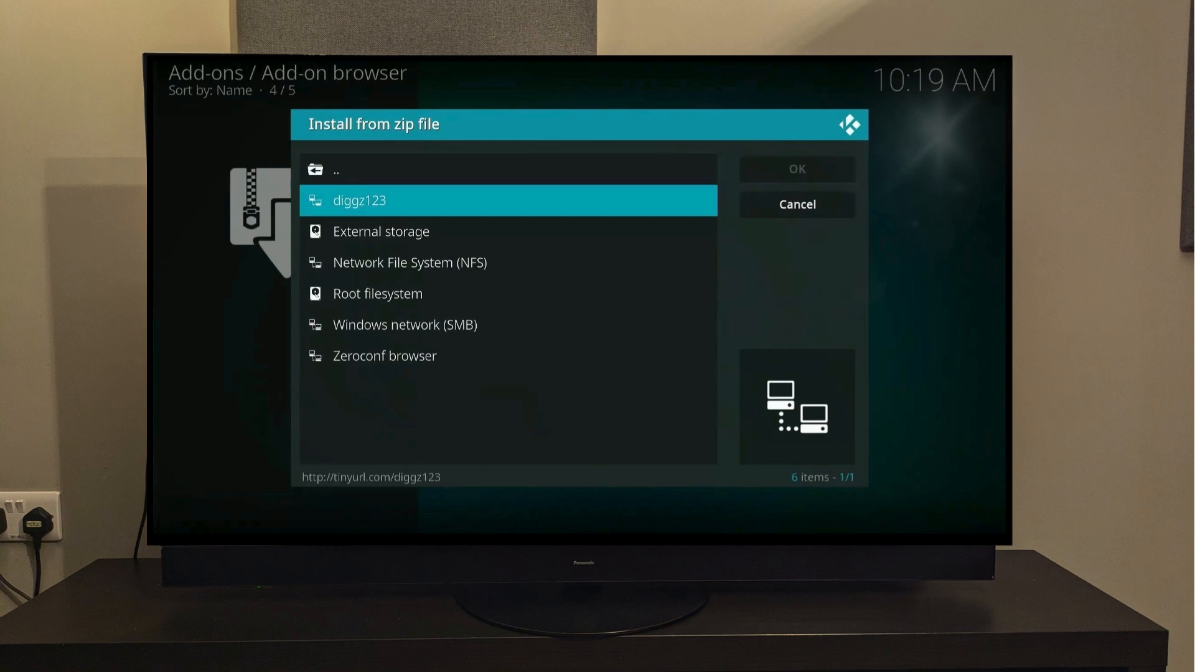
{"action": "left_click", "coordinate": [359, 199]}
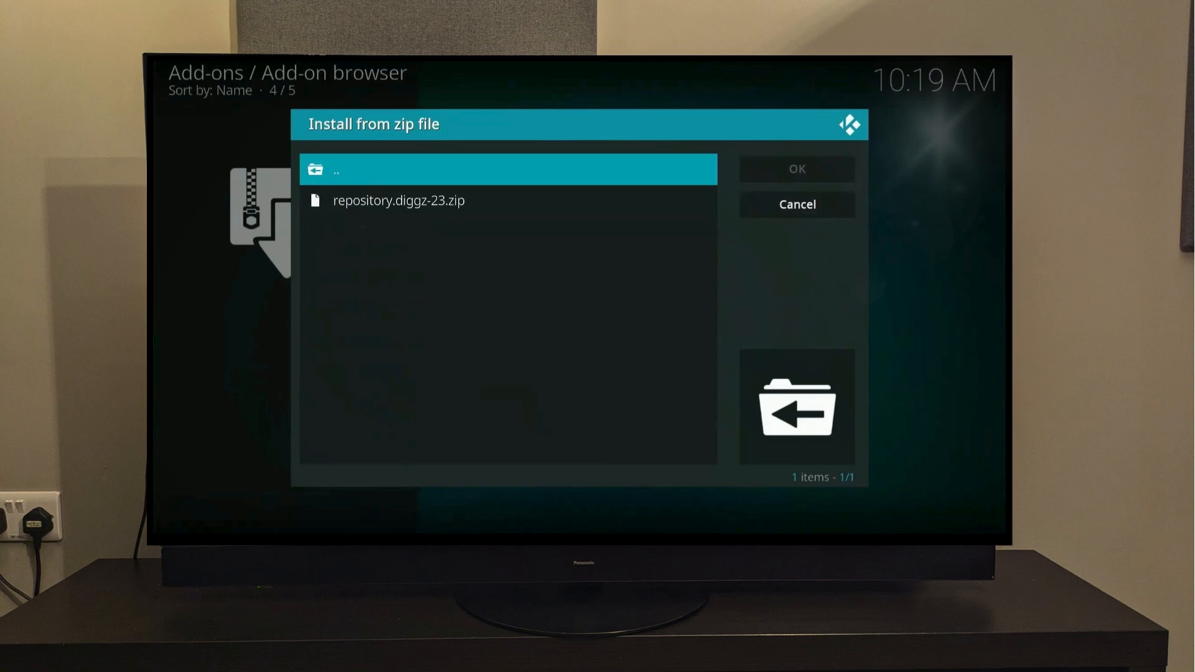
{"action": "left_click", "coordinate": [795, 204]}
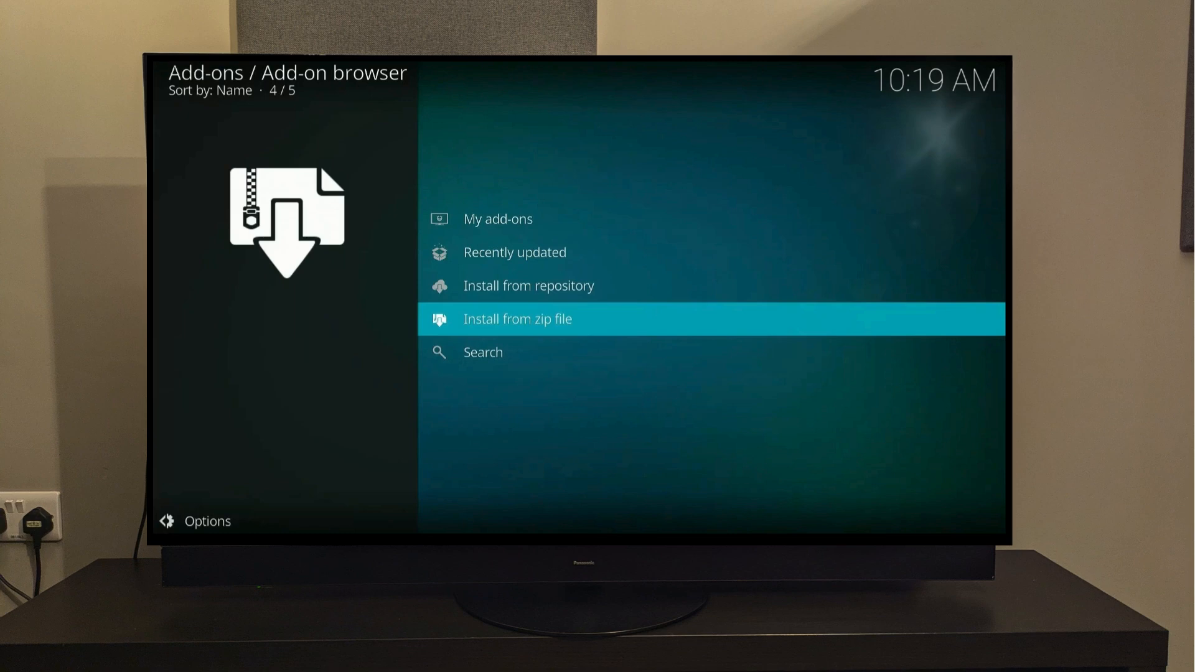
Step: Browse into Diggz Repository and reach its Program add-ons category
{"action": "left_click", "coordinate": [528, 285]}
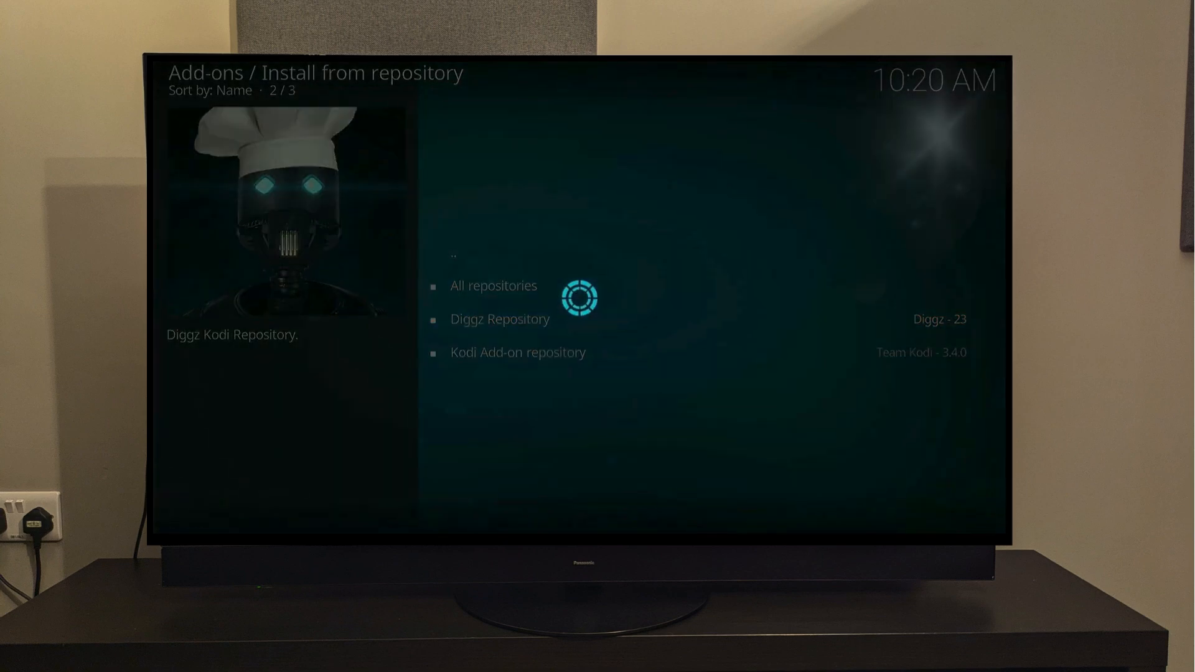
{"action": "left_click", "coordinate": [500, 319]}
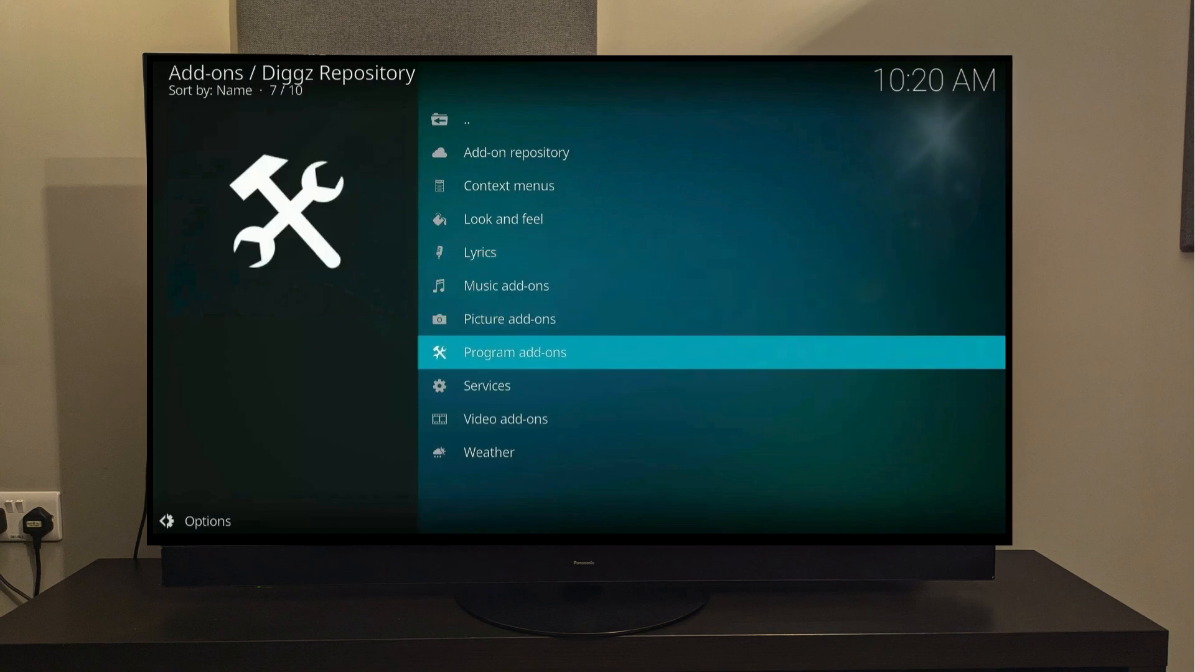
{"action": "left_click", "coordinate": [514, 351]}
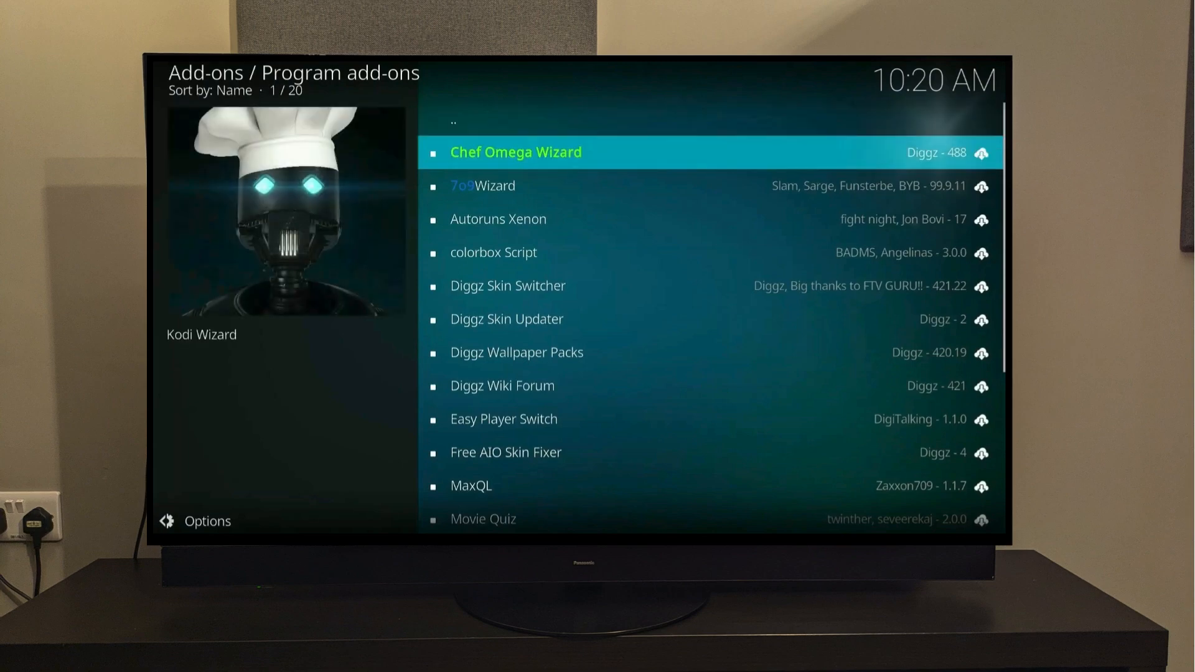
Step: Install Chef Omega Wizard with its additional required add-ons and wait for its build prompt
{"action": "left_click", "coordinate": [515, 152]}
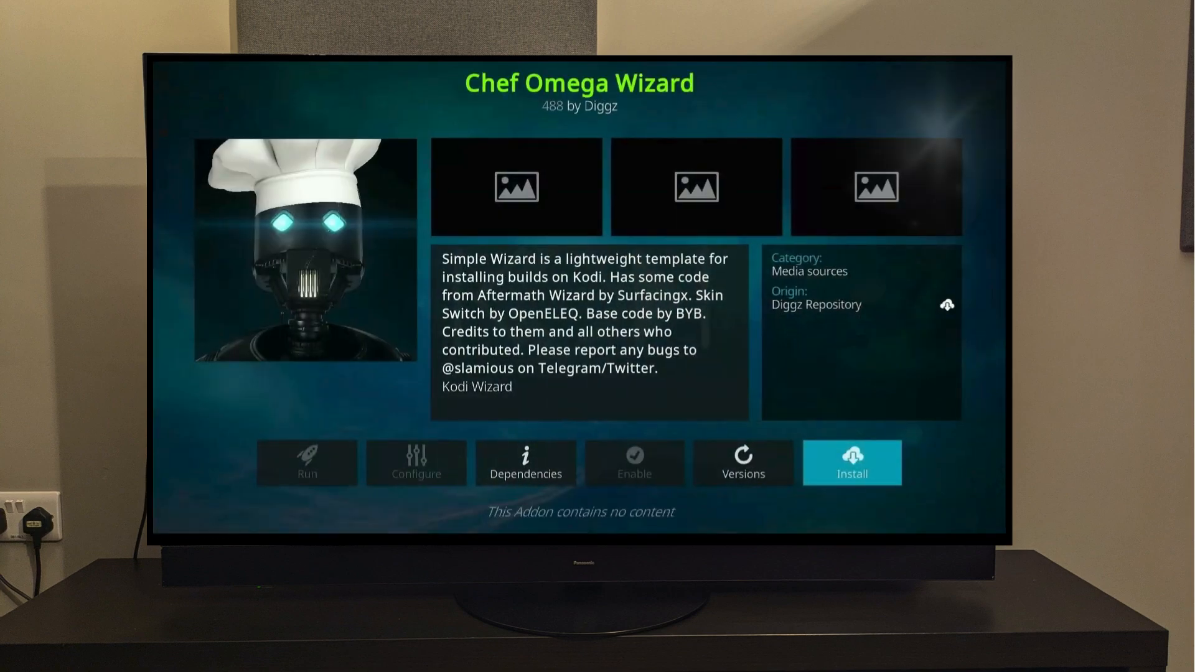
{"action": "left_click", "coordinate": [851, 463]}
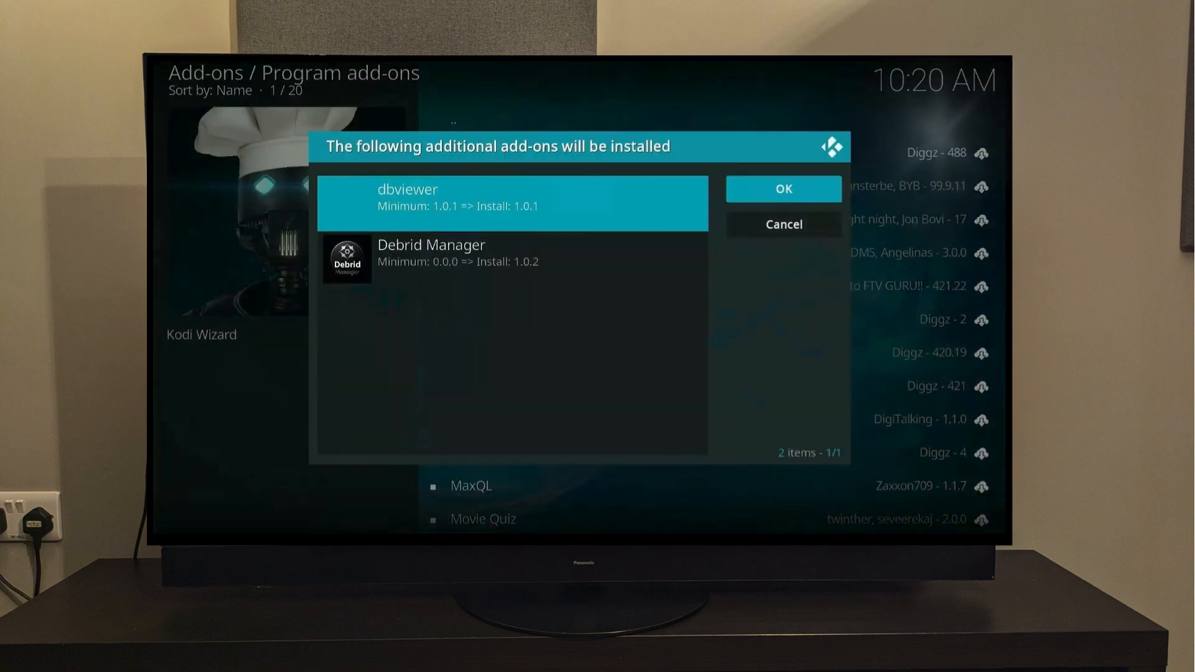
{"action": "left_click", "coordinate": [782, 188]}
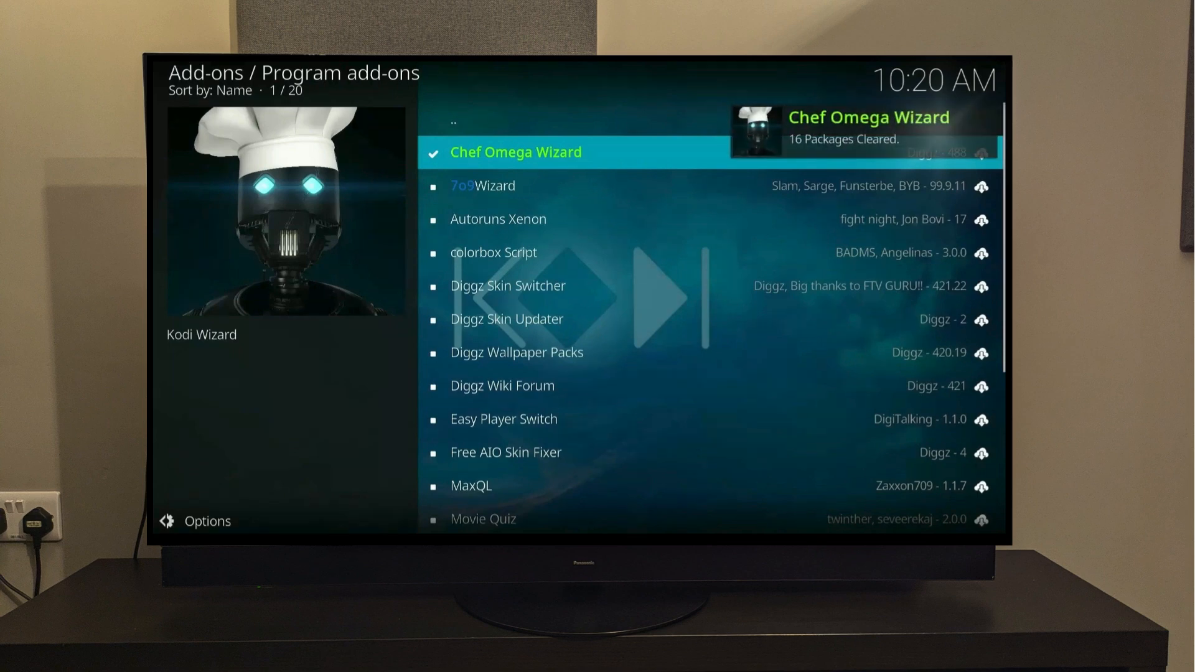
{"action": "left_click", "coordinate": [516, 151]}
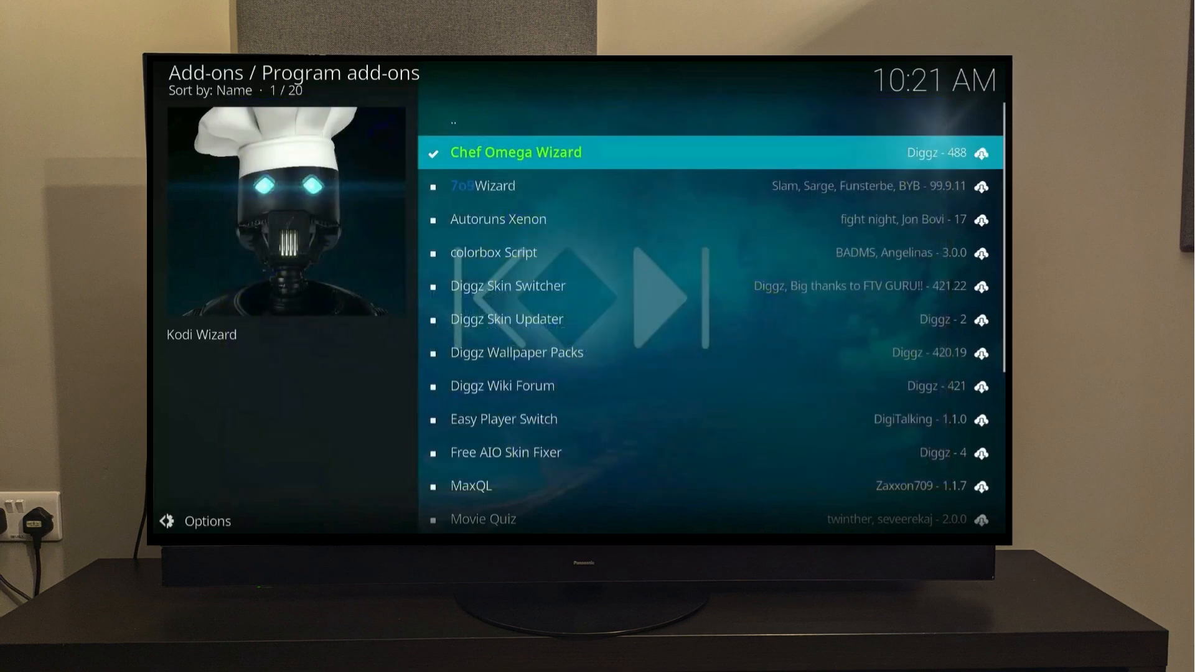
{"action": "left_click", "coordinate": [515, 152]}
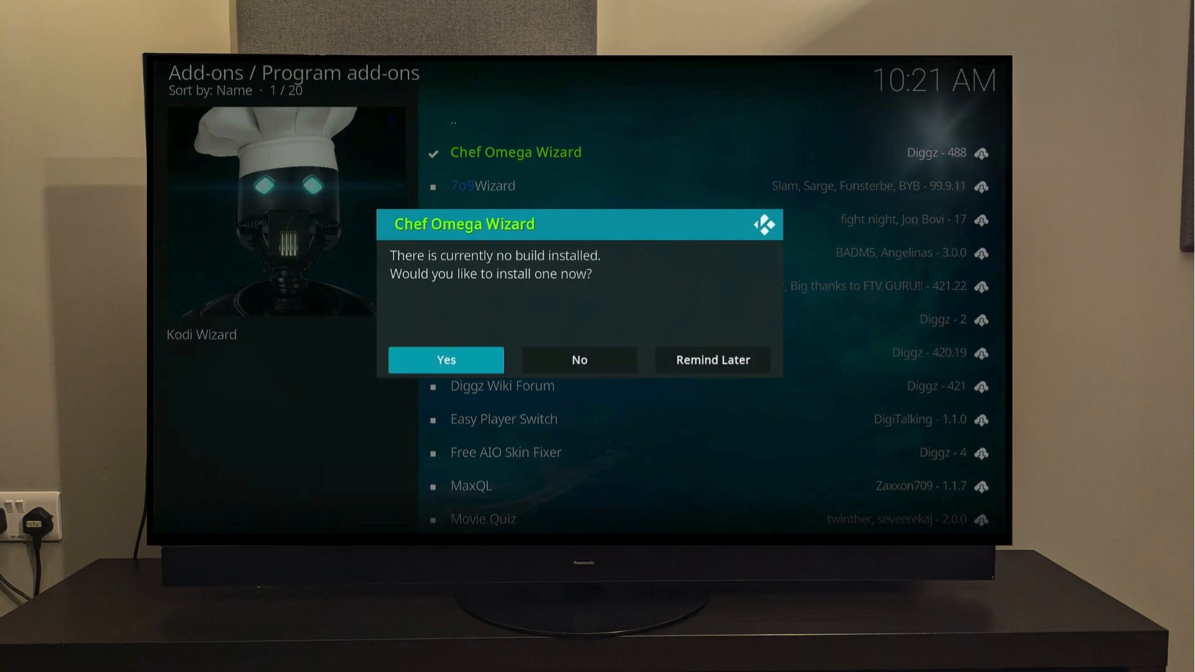
Step: Accept the build prompt, pick Diggz Xenon Free (v2.0) and continue its installation
{"action": "left_click", "coordinate": [446, 360]}
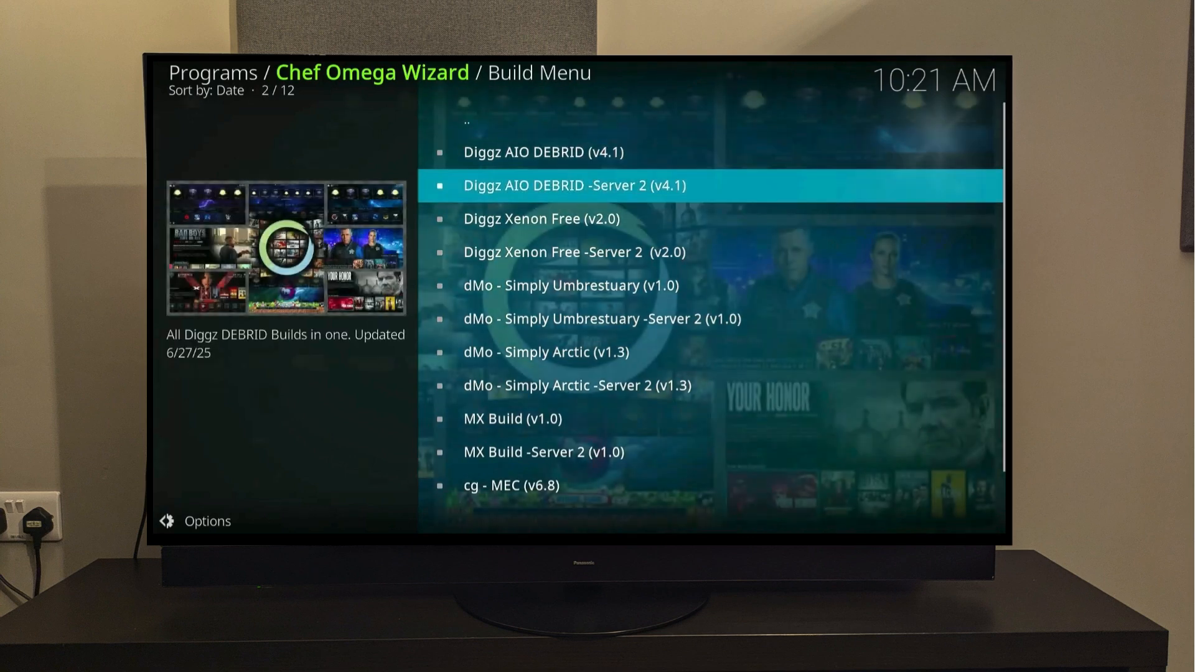
{"action": "key", "text": "Down"}
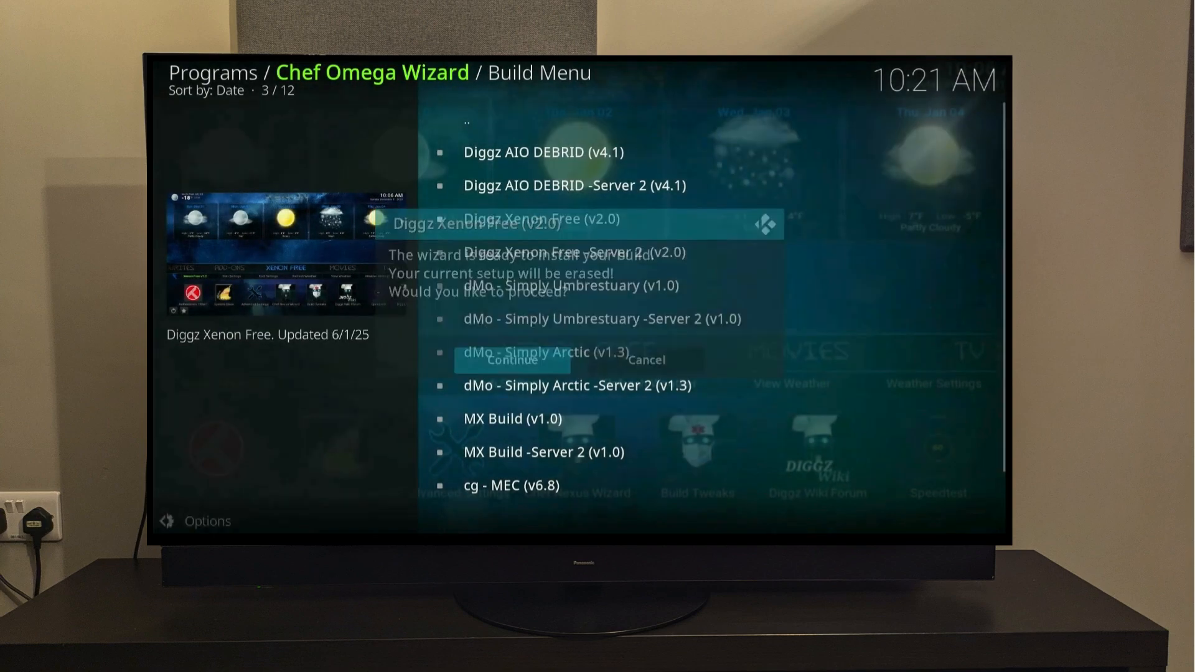
{"action": "left_click", "coordinate": [511, 359]}
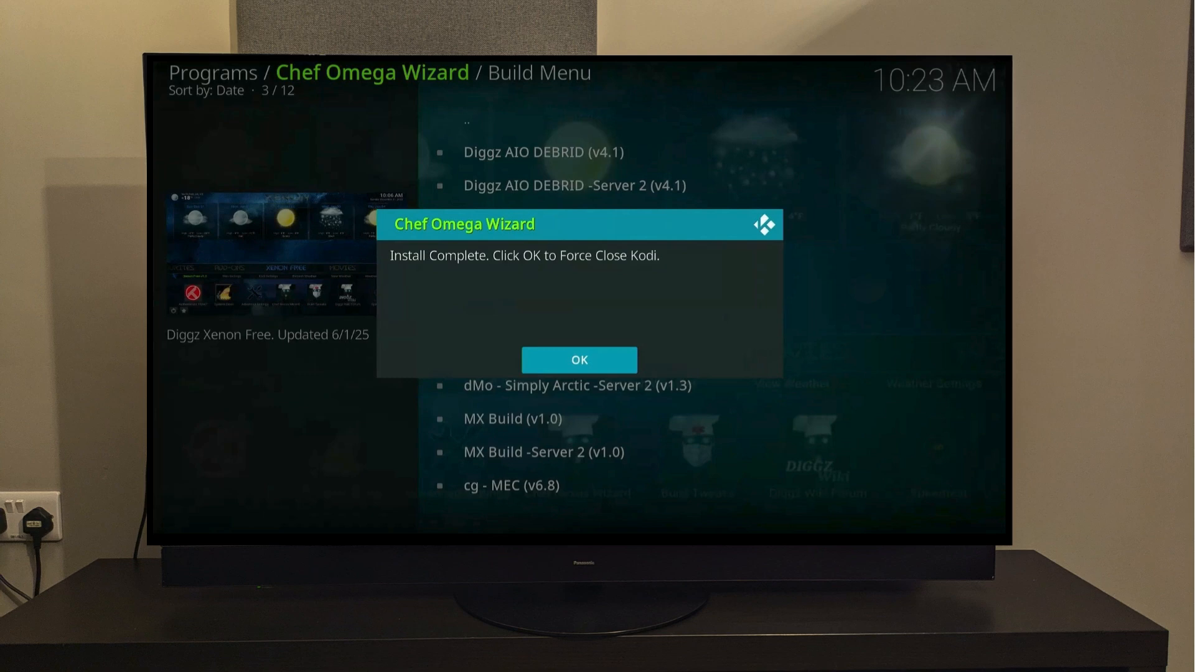
Step: Confirm the Install Complete notice so Kodi force closes
{"action": "left_click", "coordinate": [578, 359]}
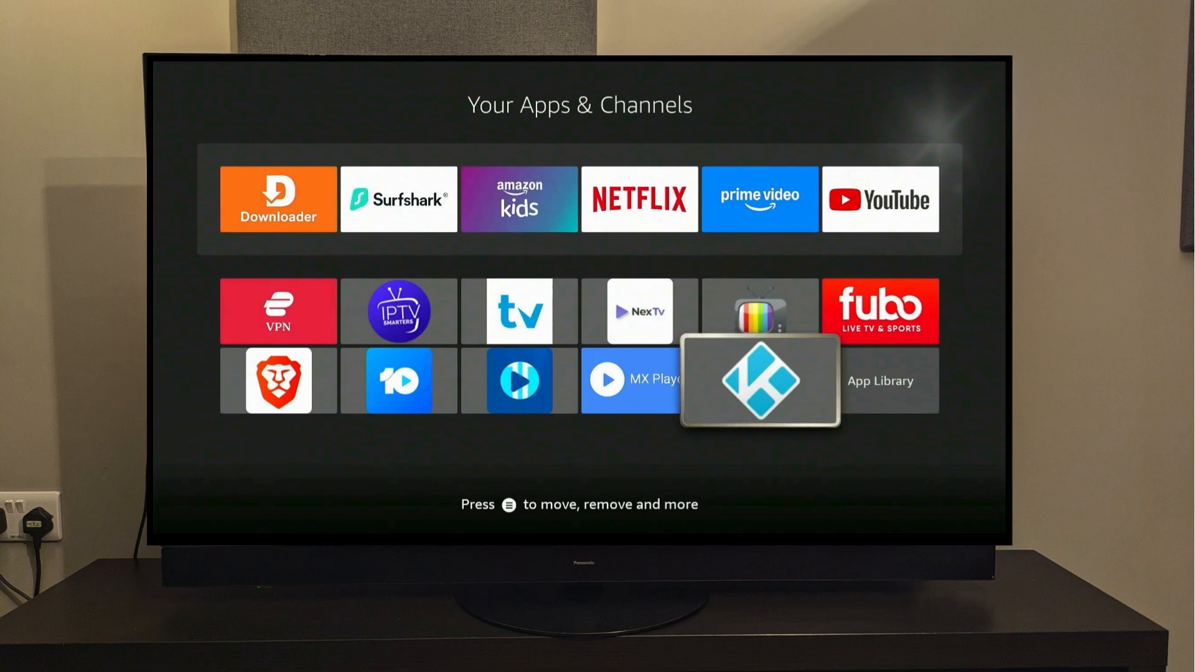
Step: Relaunch Kodi from the Fire TV Your Apps & Channels library
{"action": "left_click", "coordinate": [758, 381]}
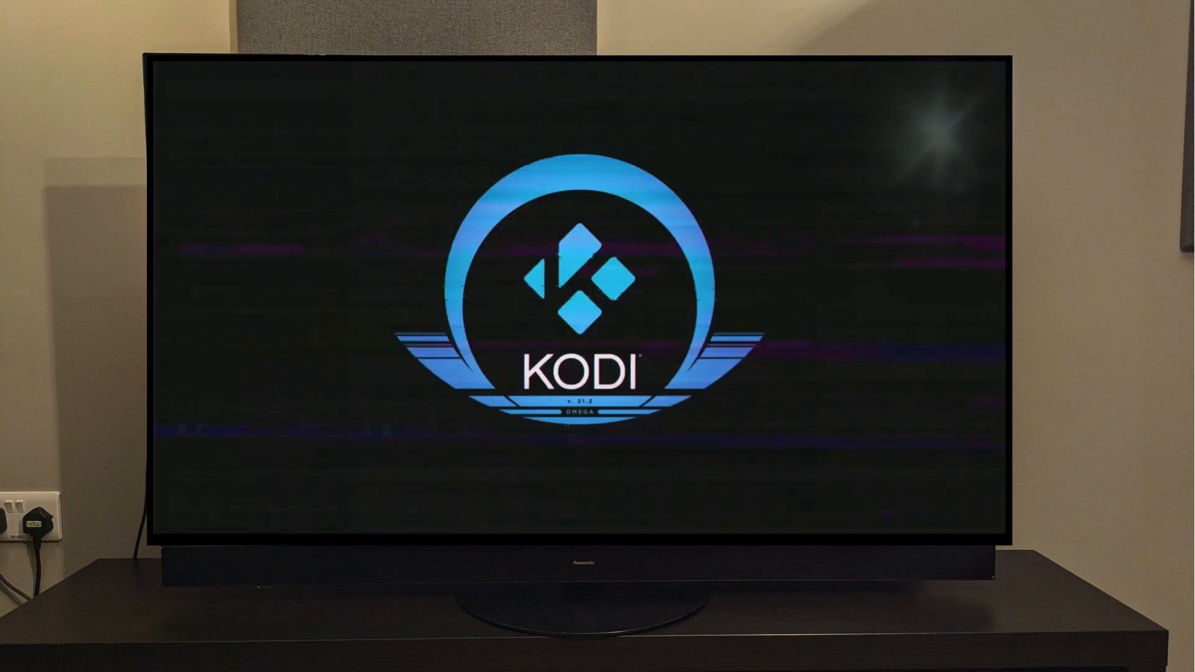